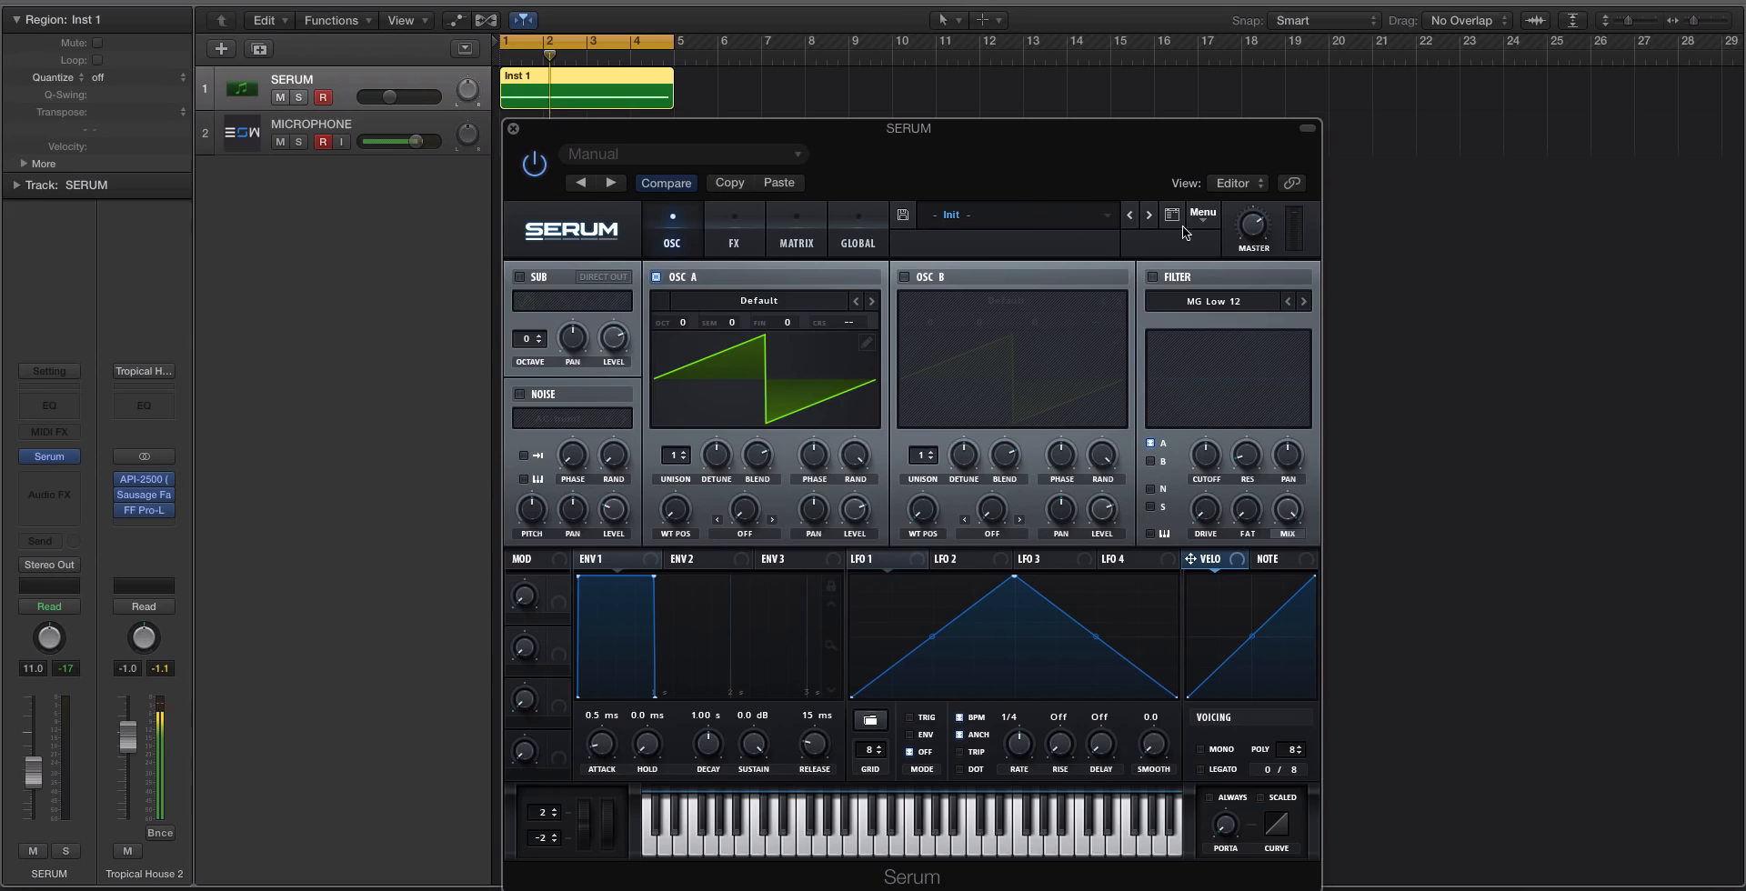
# Open Serum's main menu, which offers Render OSC A Warp
pyautogui.click(1201, 214)
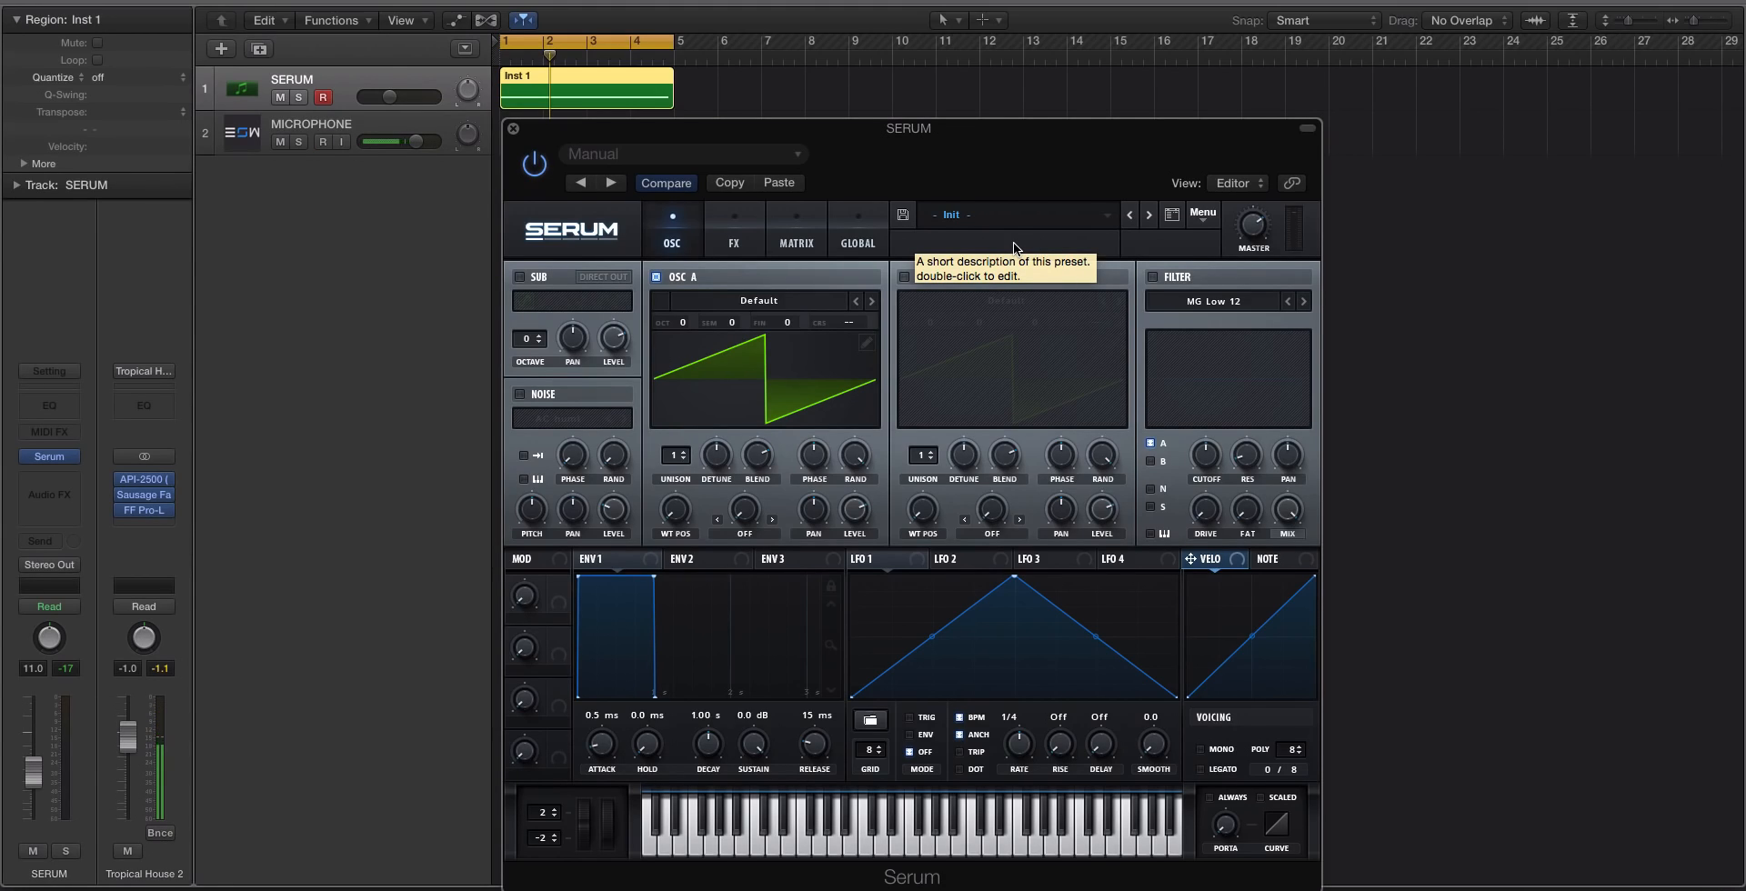
pyautogui.click(1203, 213)
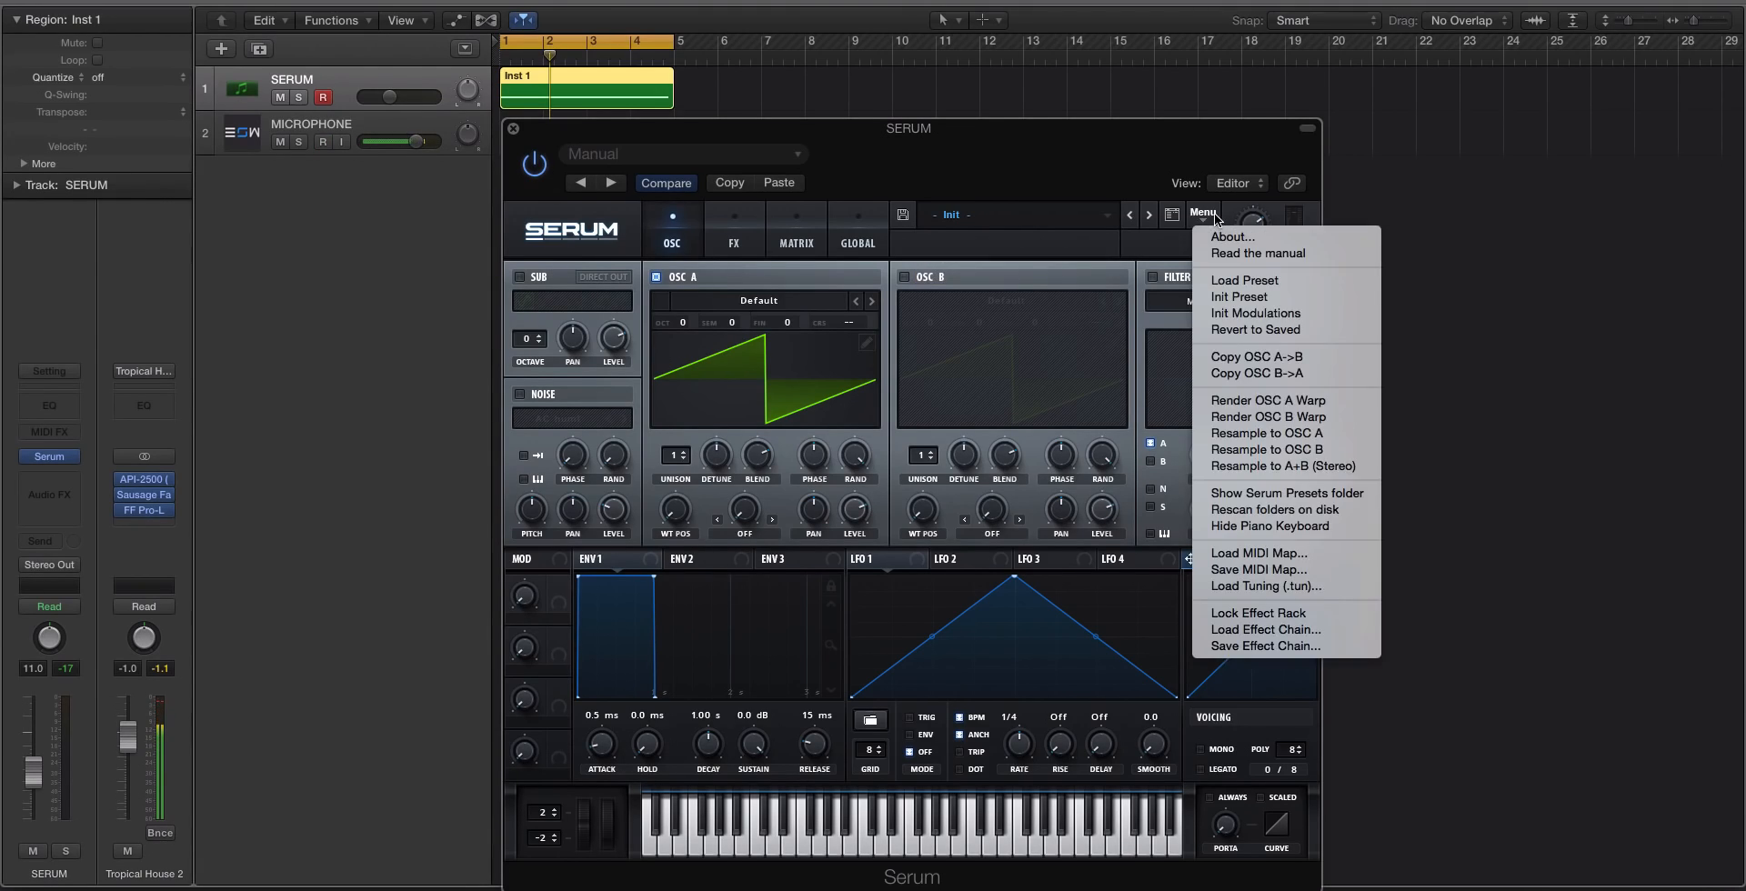
pyautogui.moveTo(1266, 415)
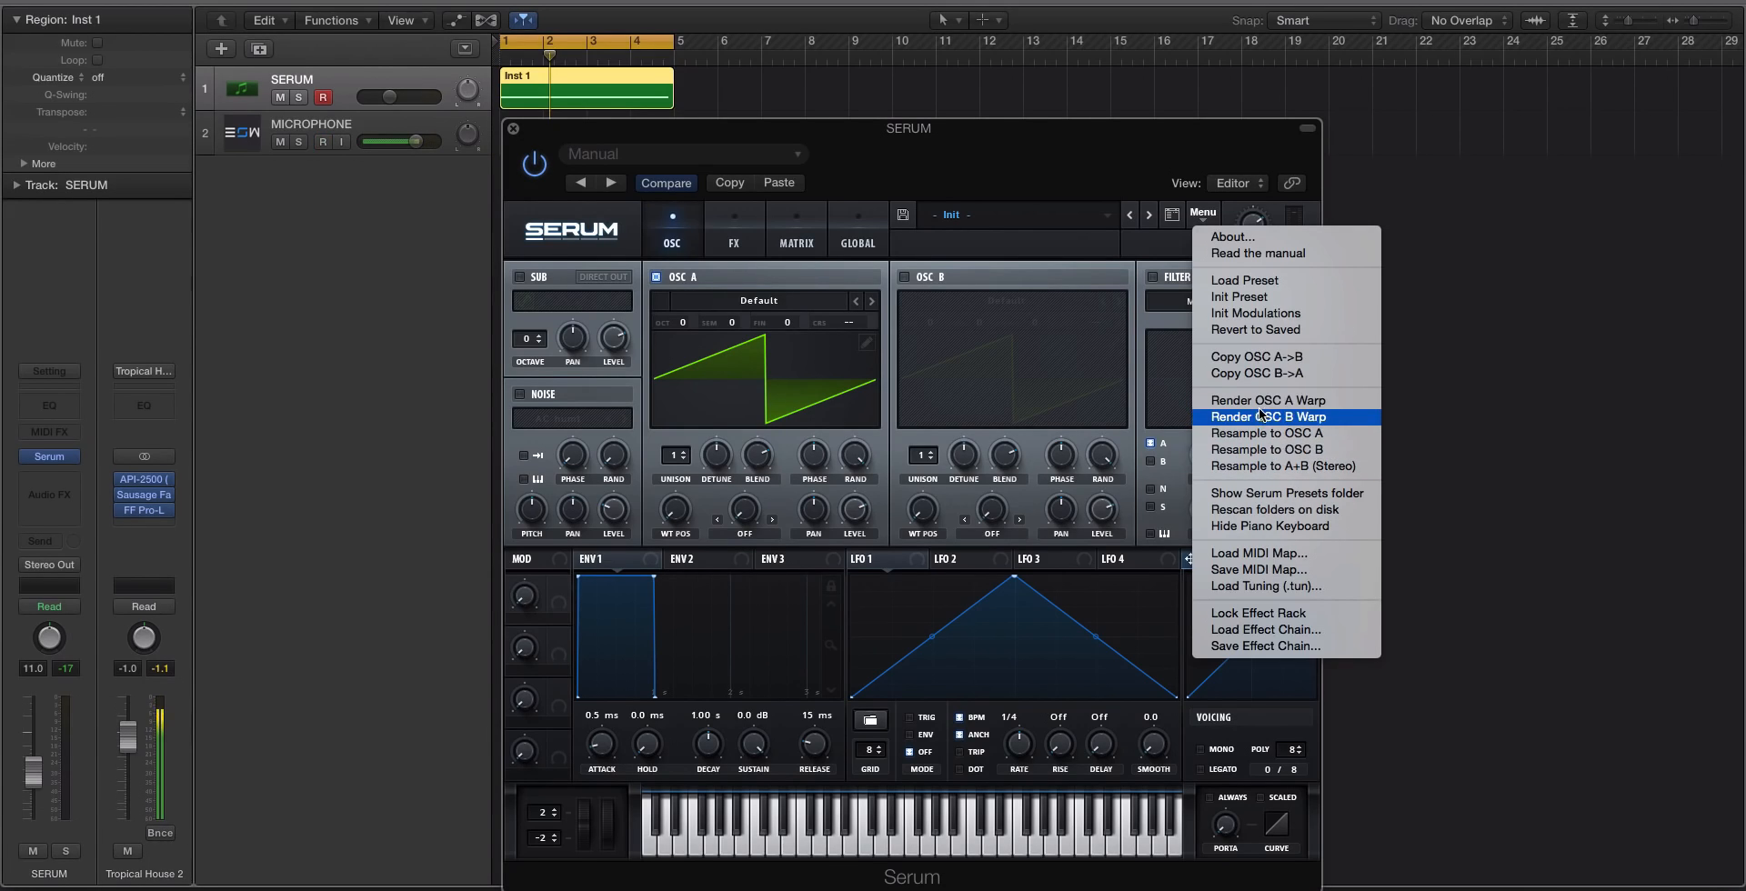
pyautogui.moveTo(1264, 400)
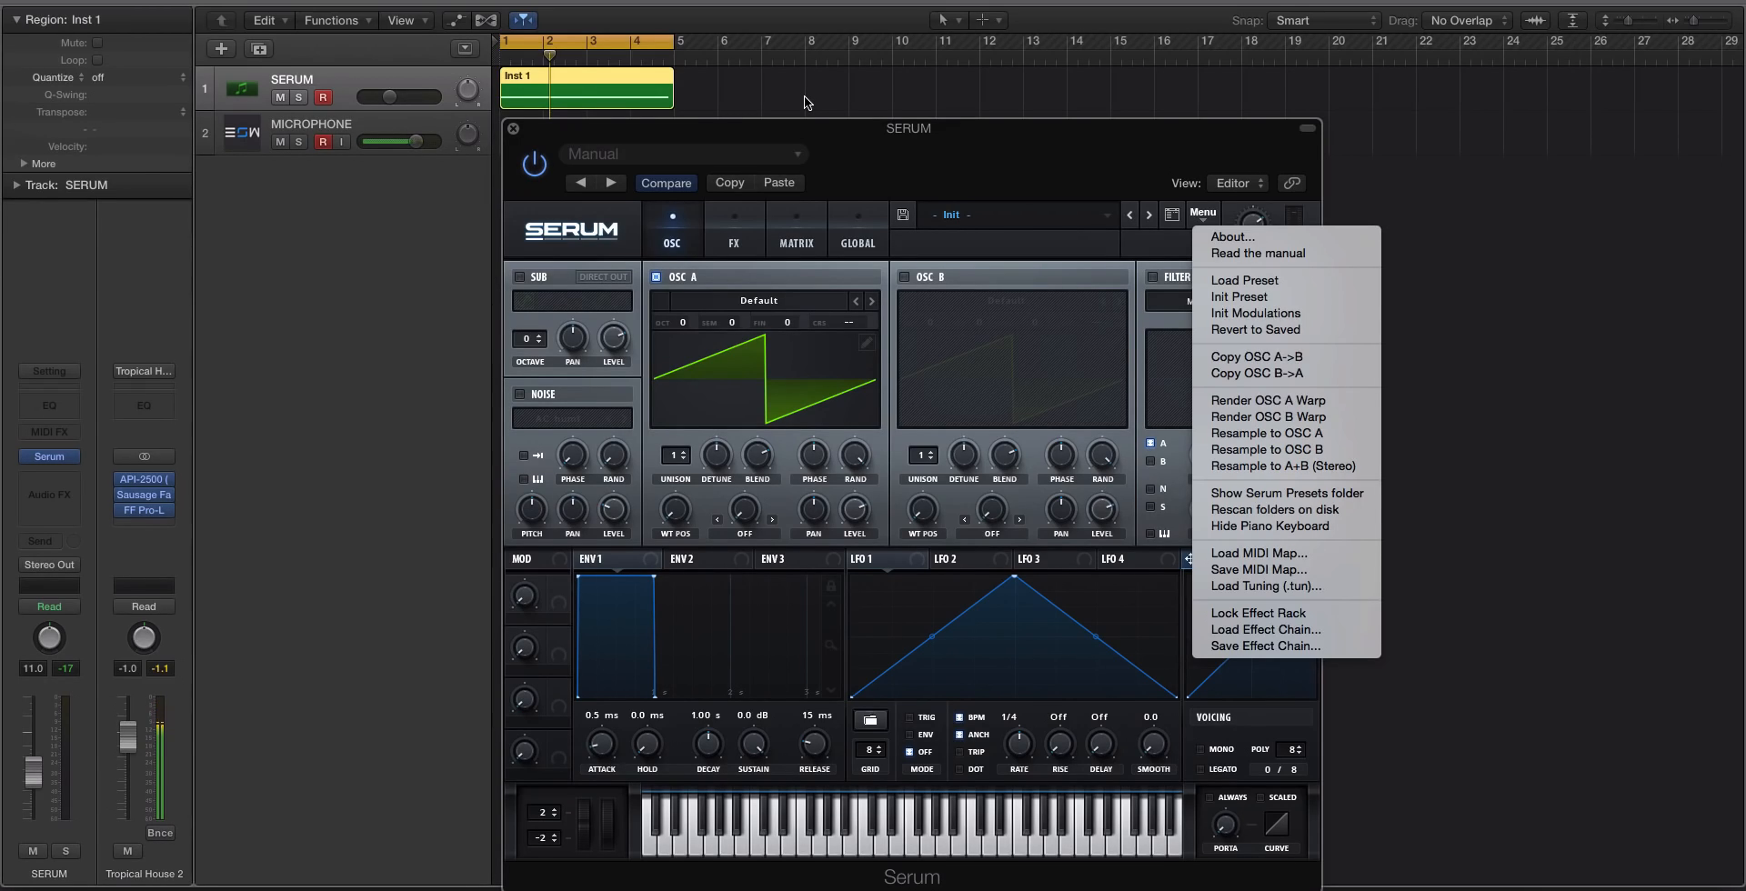
# Dismiss the menu and pick Flip from OSC A's warp mode list on the default saw
pyautogui.click(1055, 246)
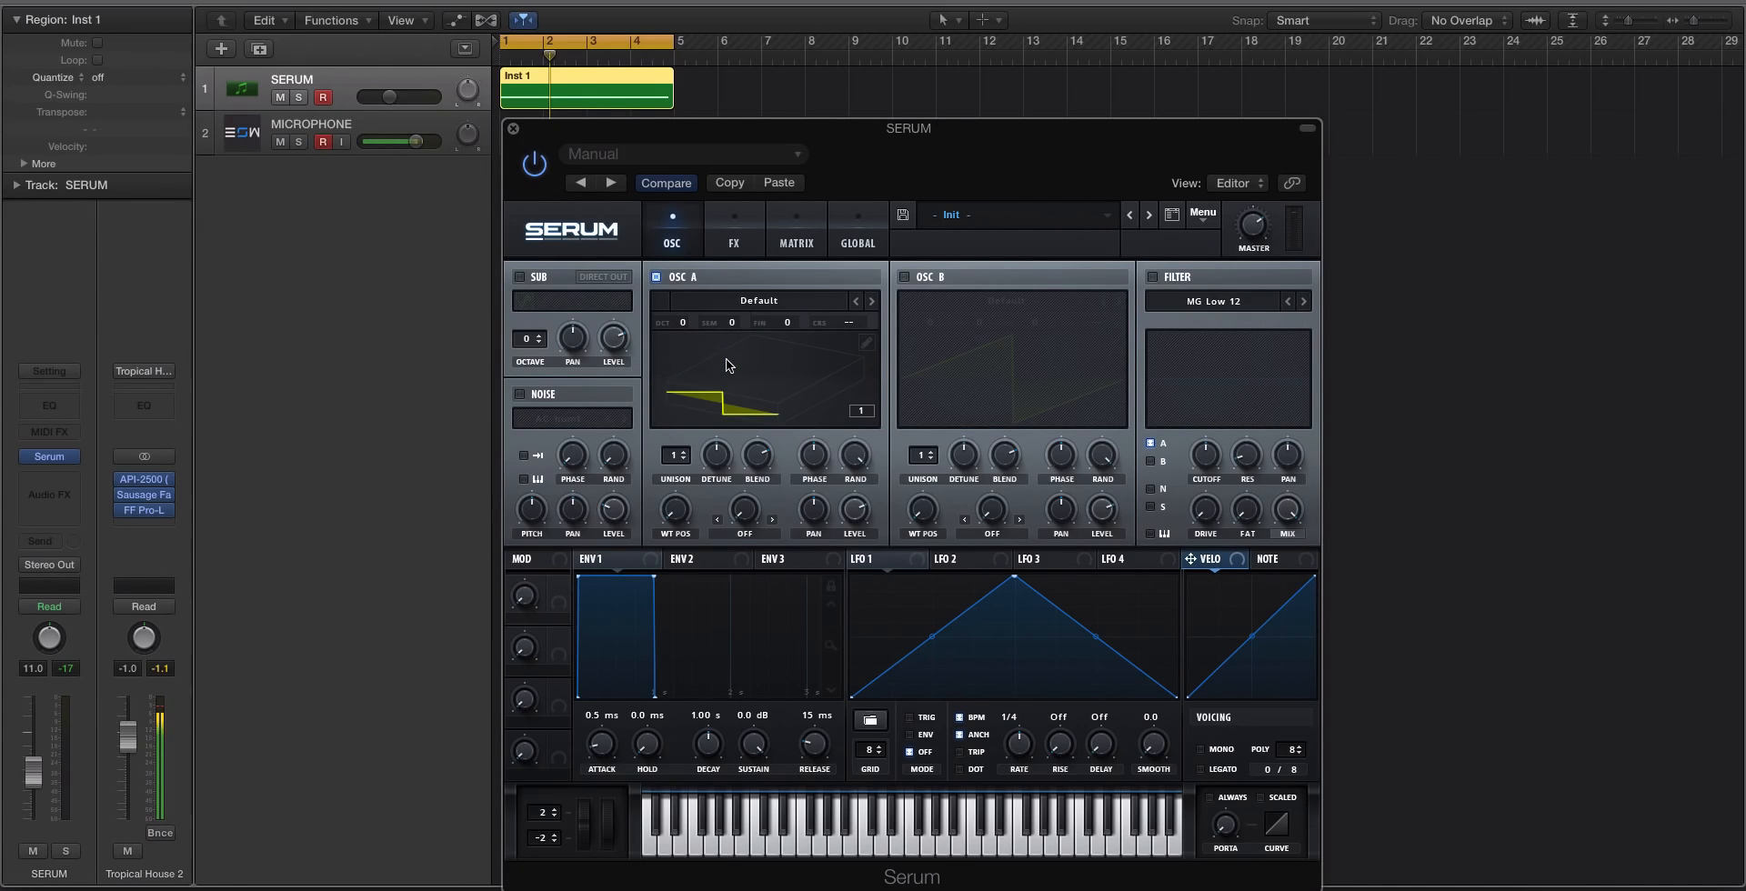
pyautogui.click(321, 142)
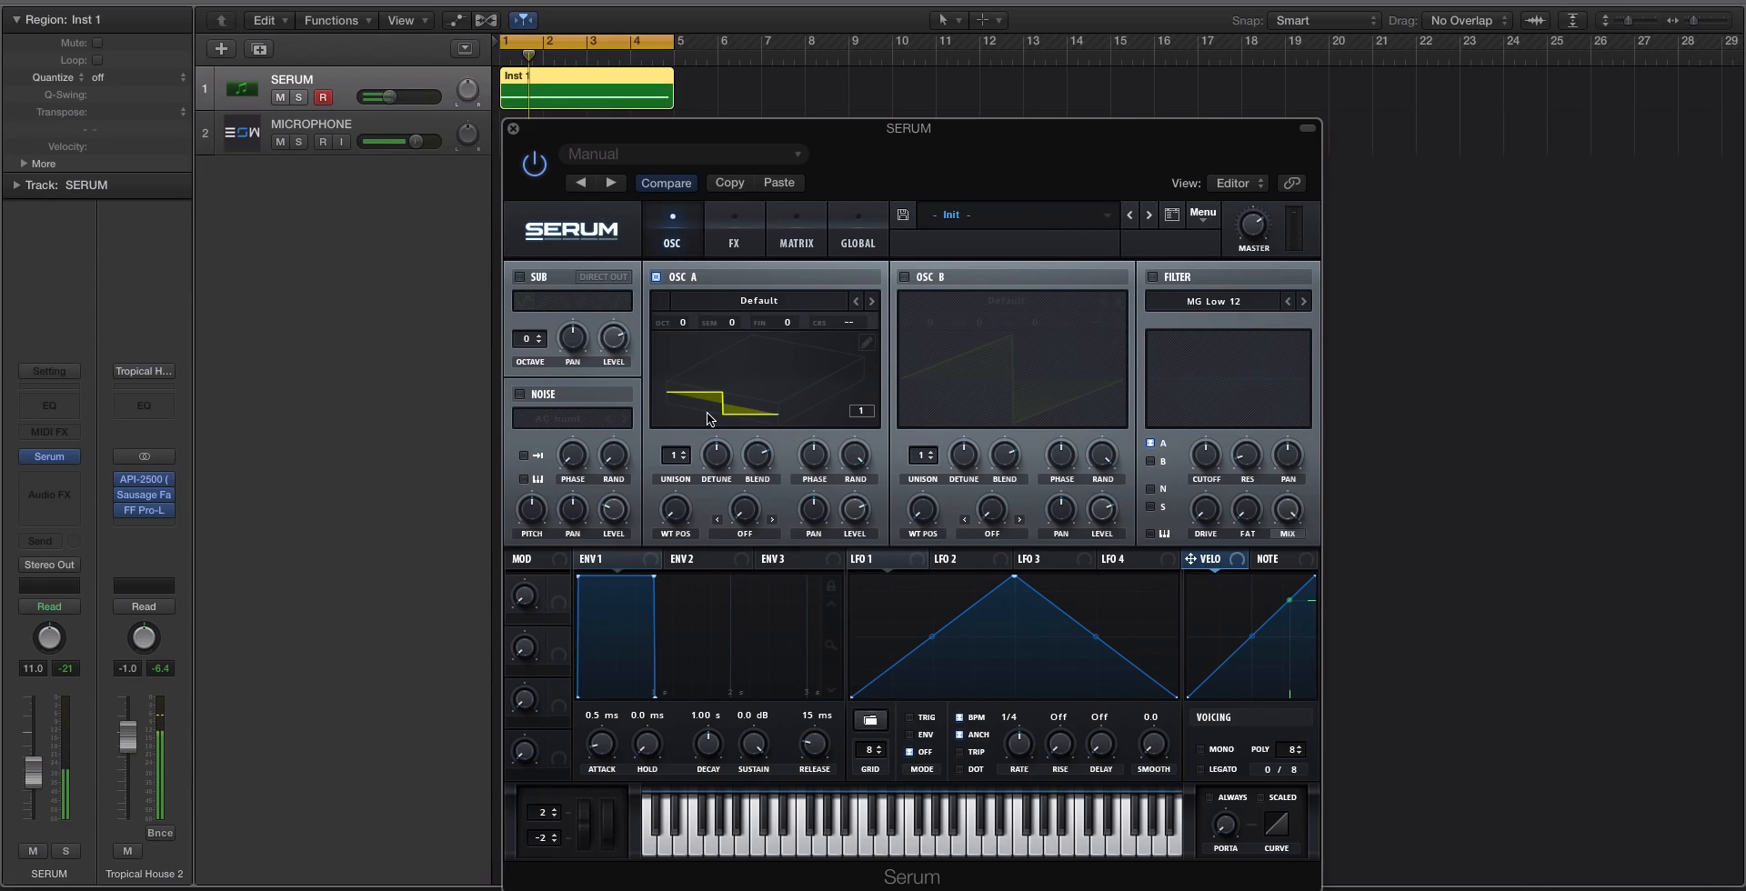
pyautogui.click(1202, 217)
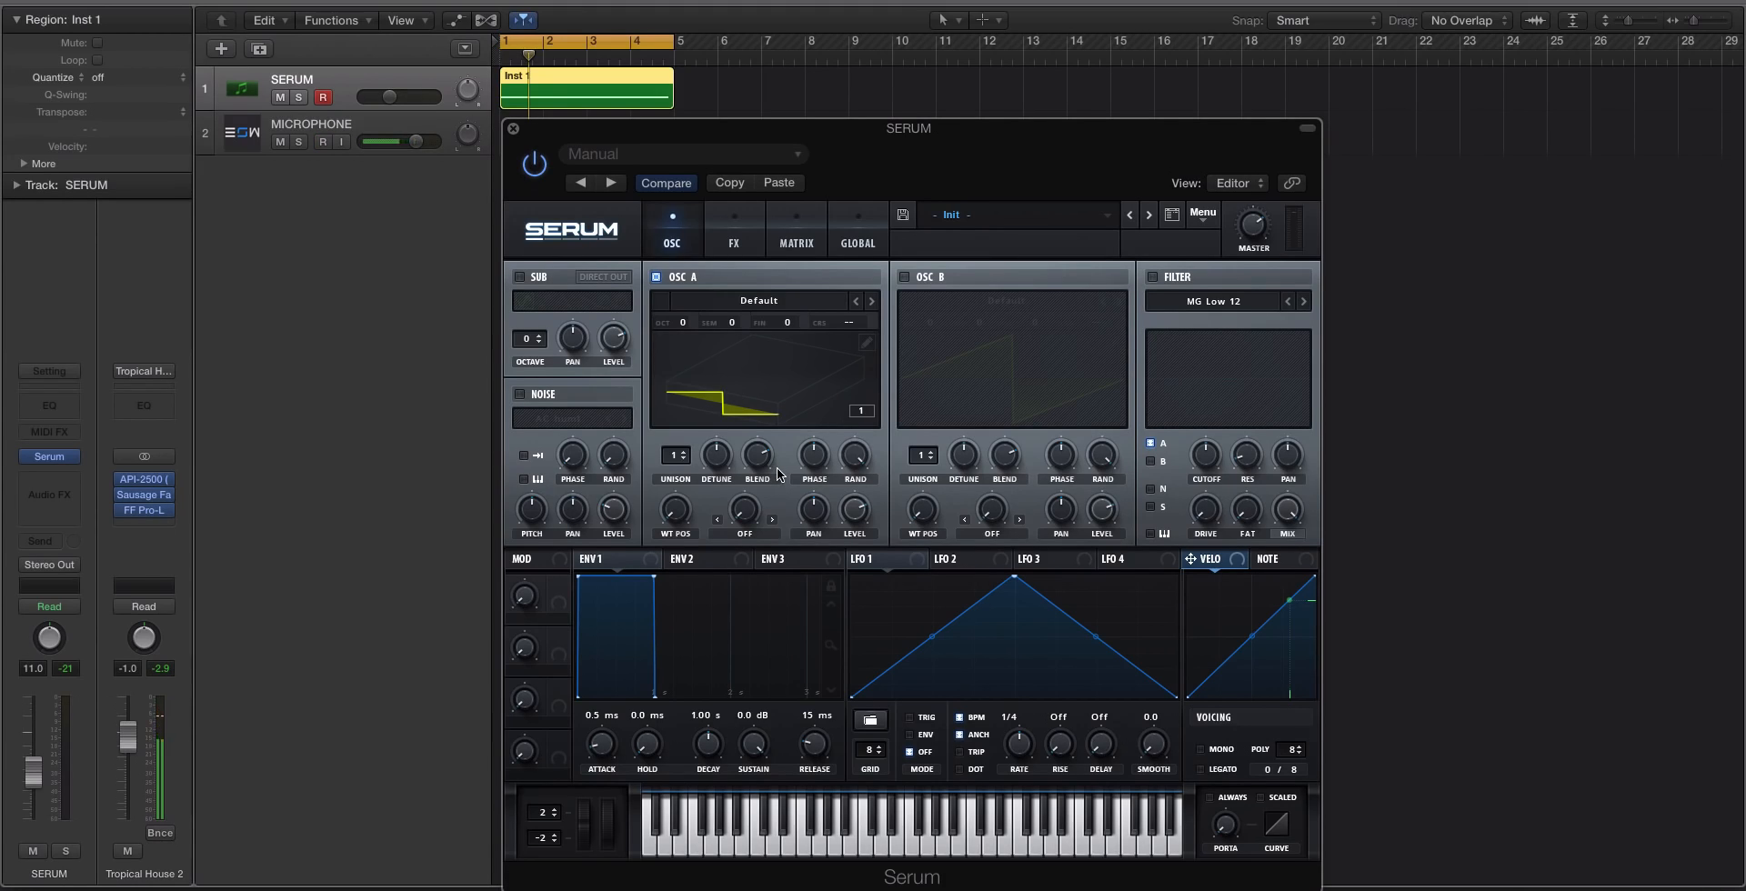
pyautogui.moveTo(704, 513)
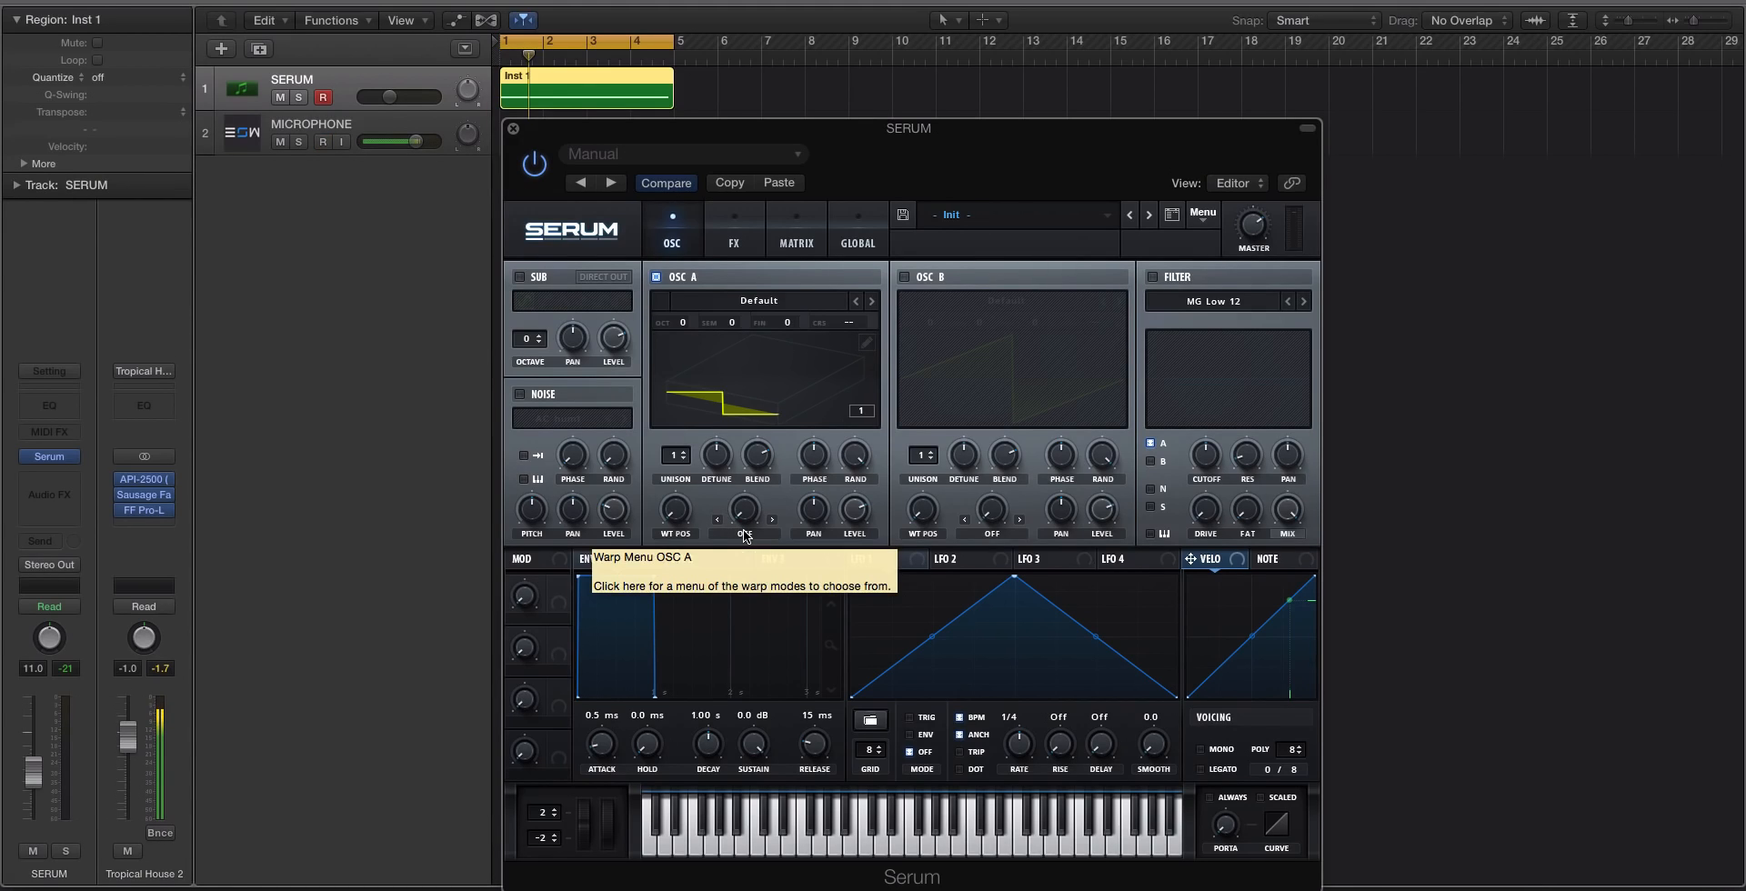
pyautogui.click(743, 513)
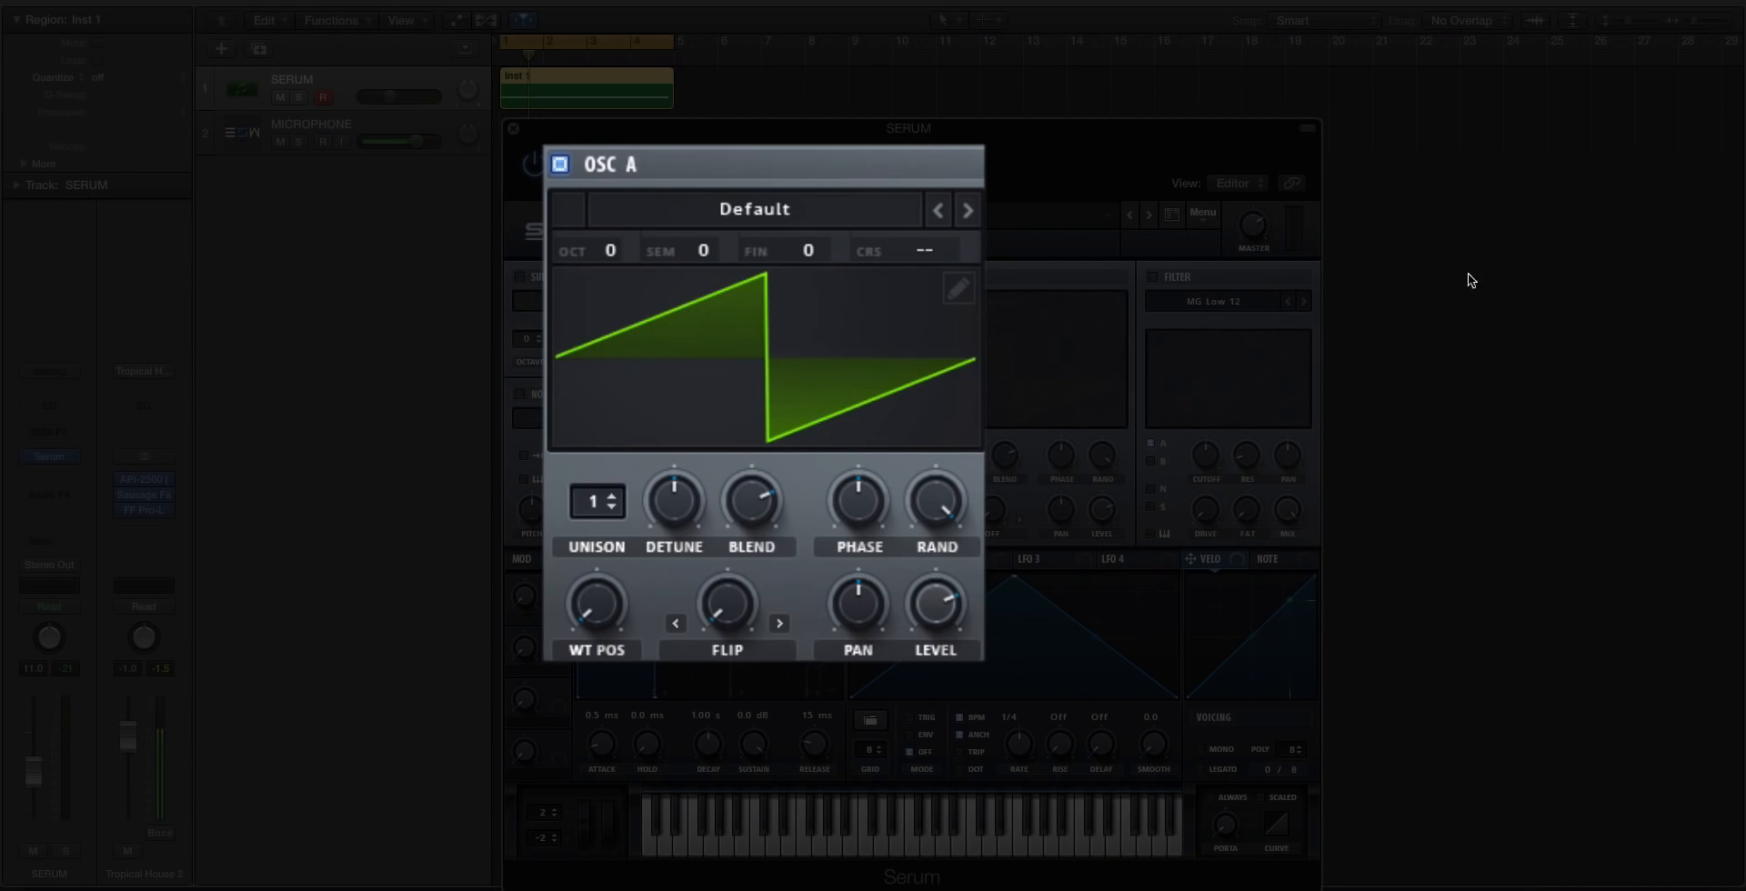
# Use Menu > Render OSC A Warp to bake Flip into a Custom wavetable
pyautogui.click(1201, 213)
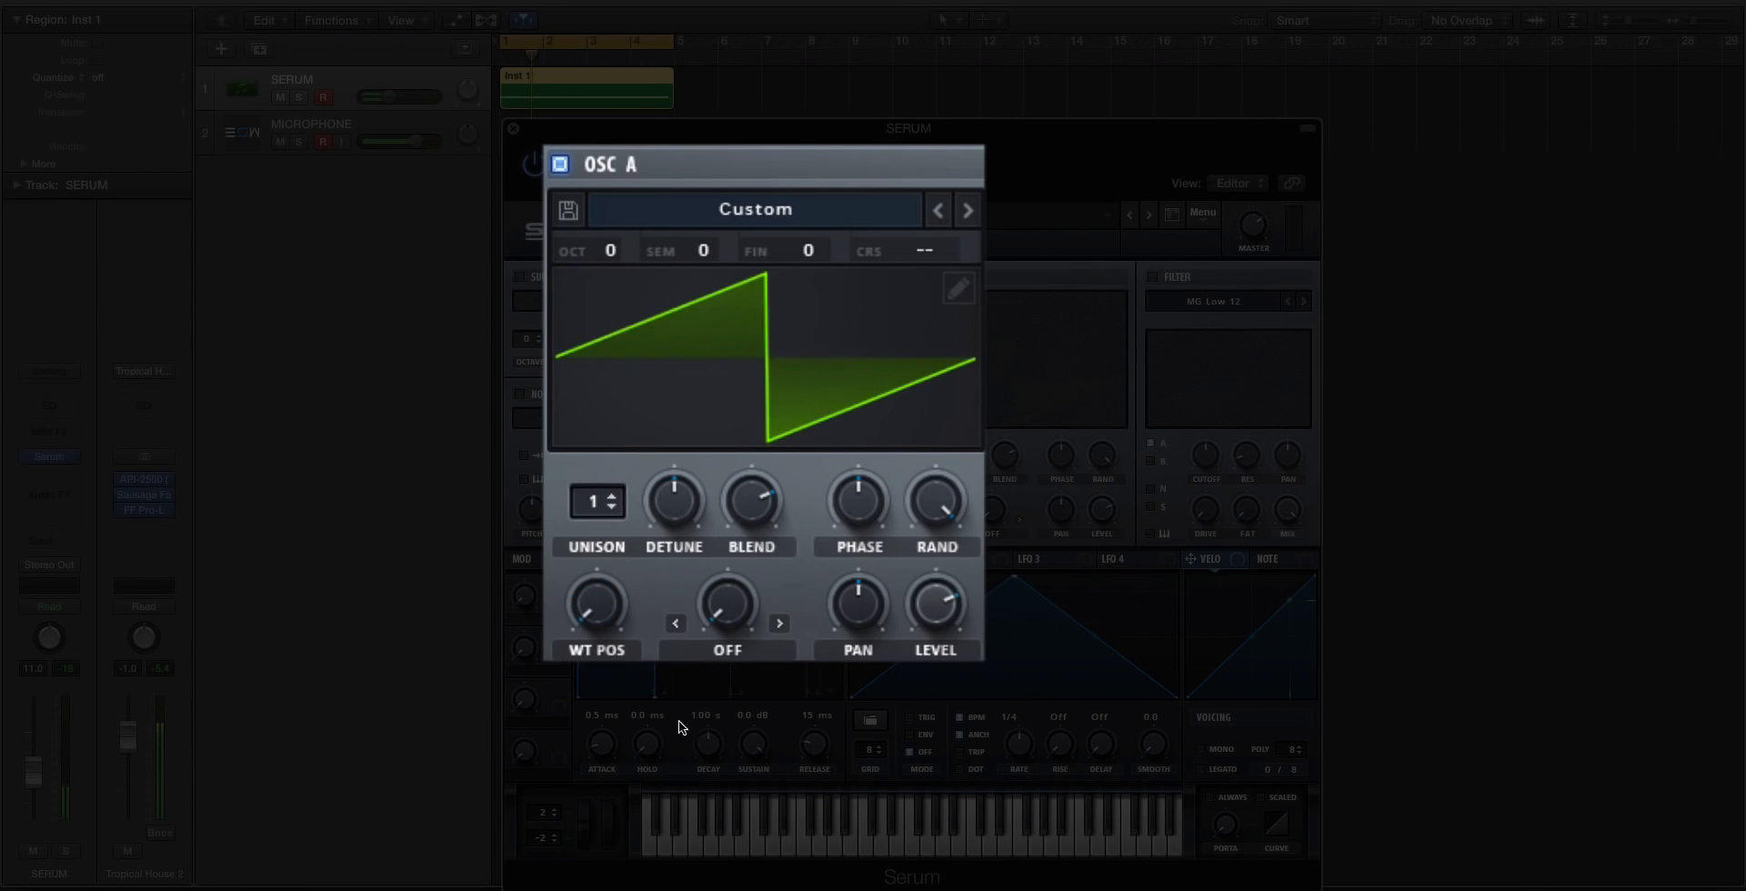
pyautogui.click(744, 534)
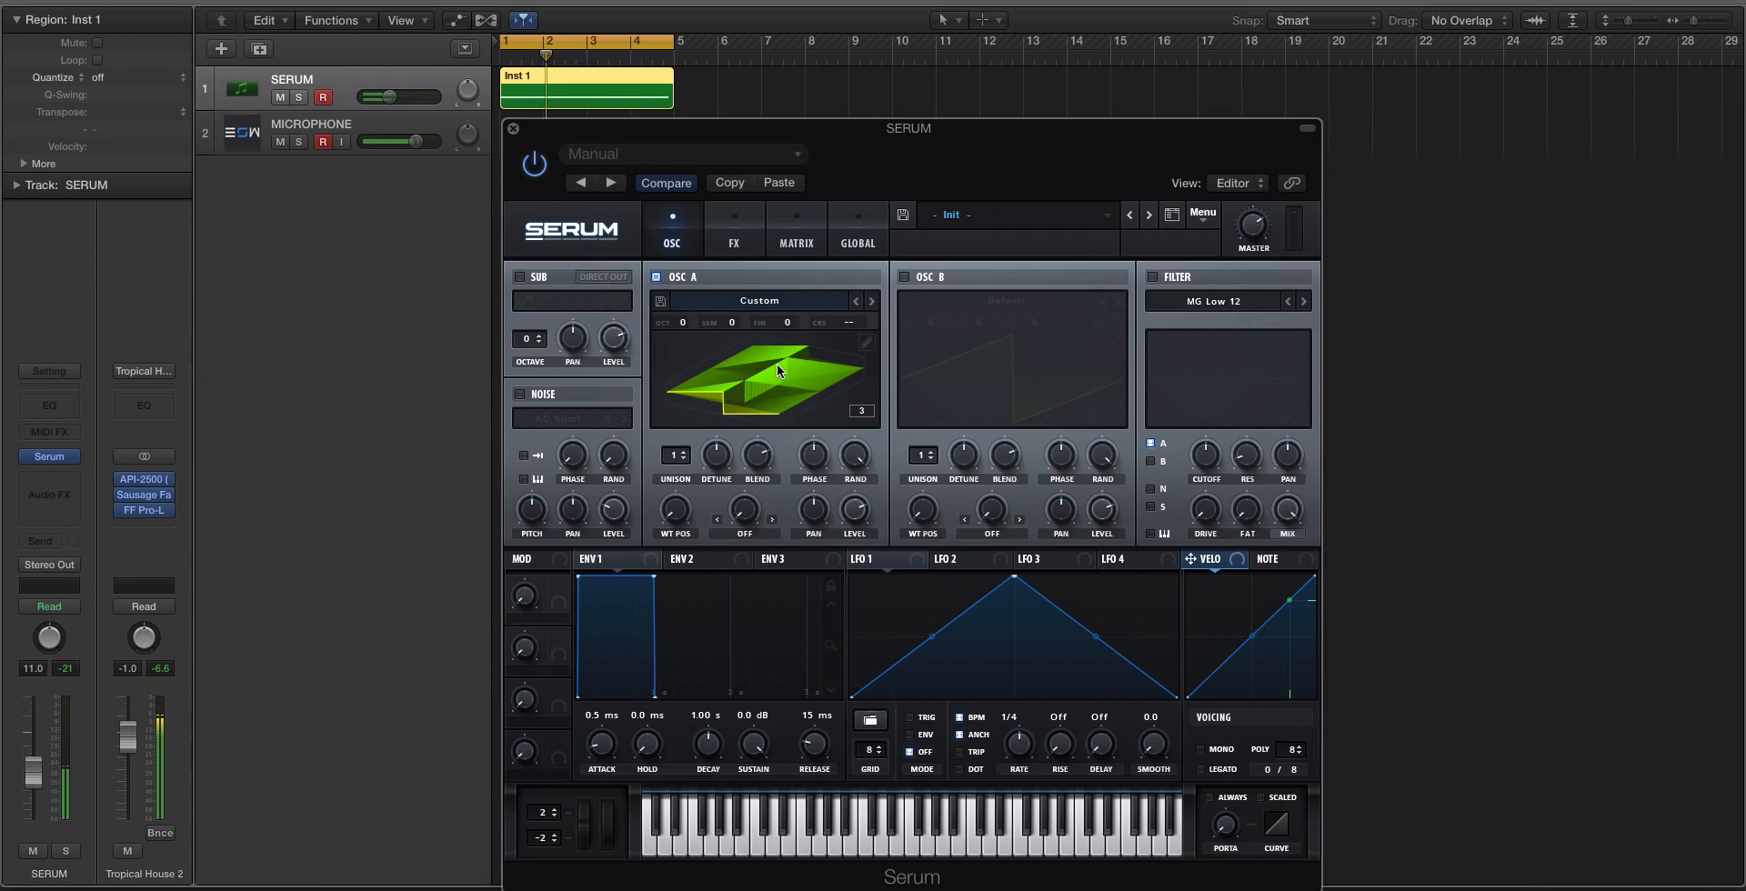
# Pick another warp mode for OSC A and render it, growing the table to 83 frames
pyautogui.click(744, 517)
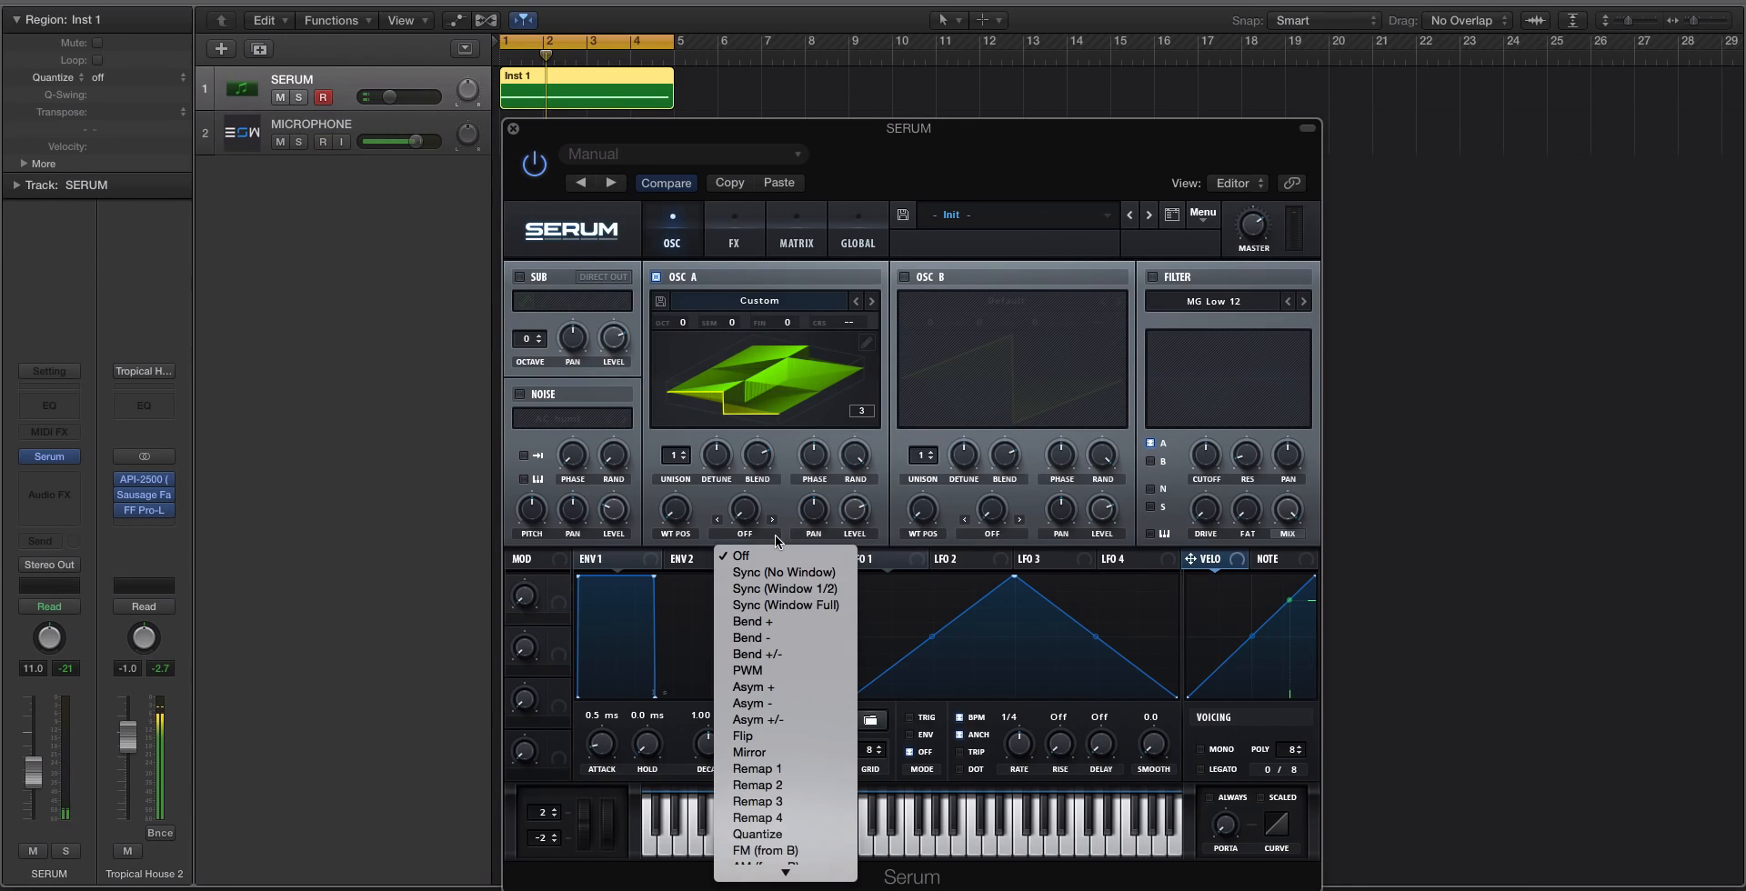
pyautogui.moveTo(758, 719)
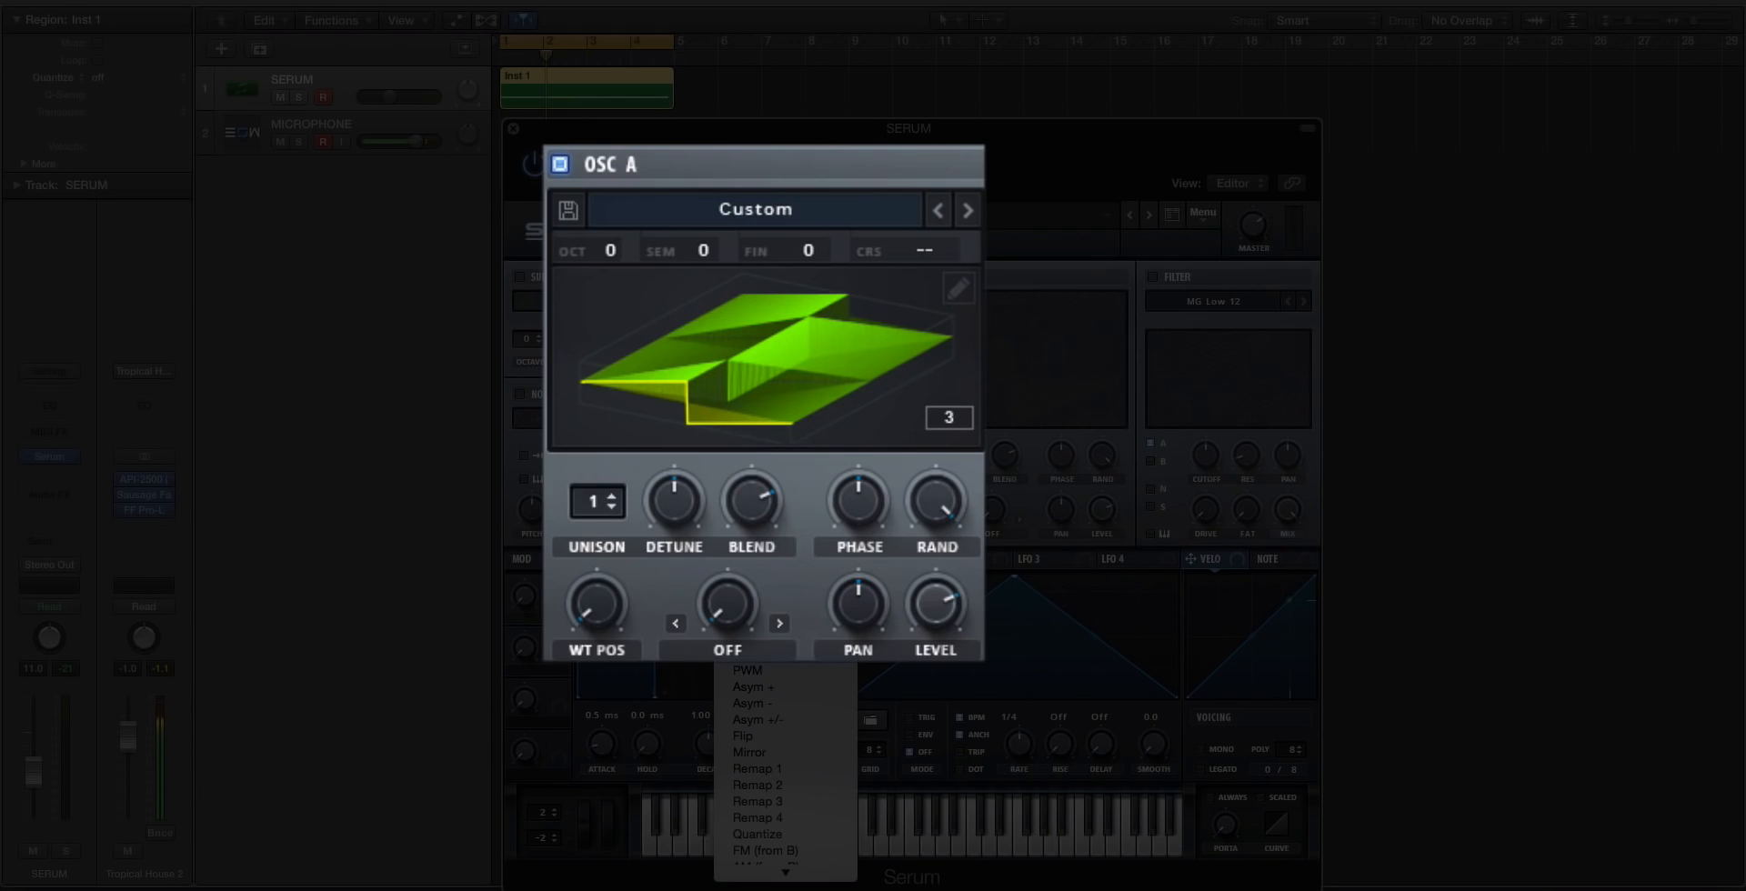
pyautogui.click(748, 752)
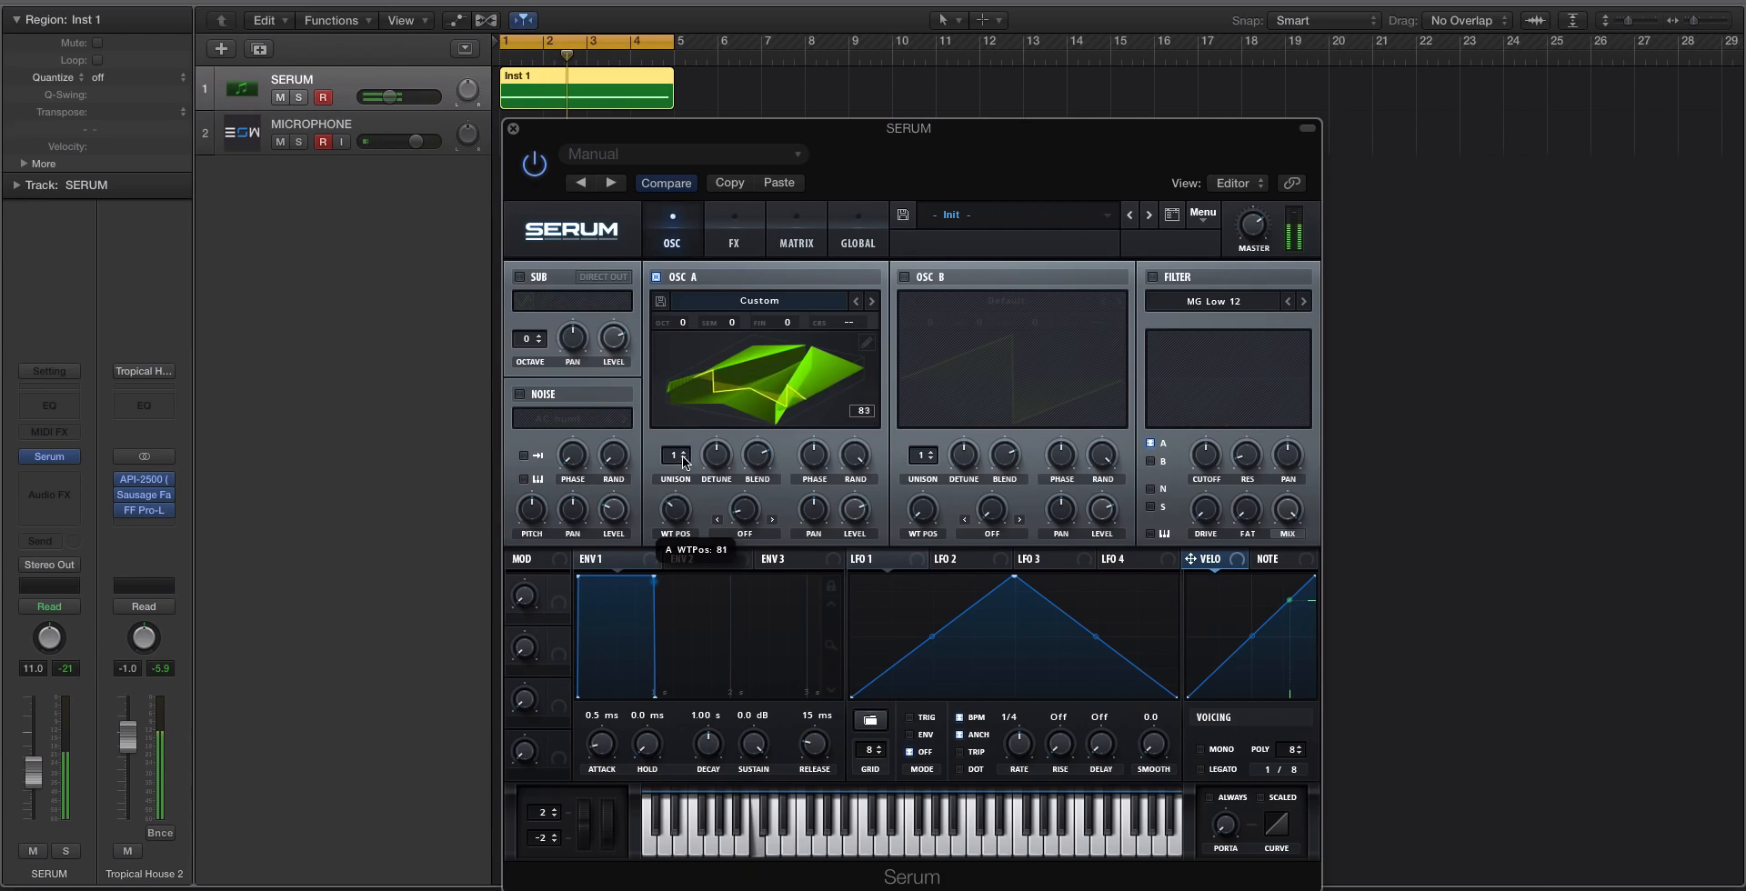
# Raise OSC A unison to 3 voices and apply the Quantize warp
pyautogui.moveTo(675, 455); pyautogui.dragTo(675, 440)
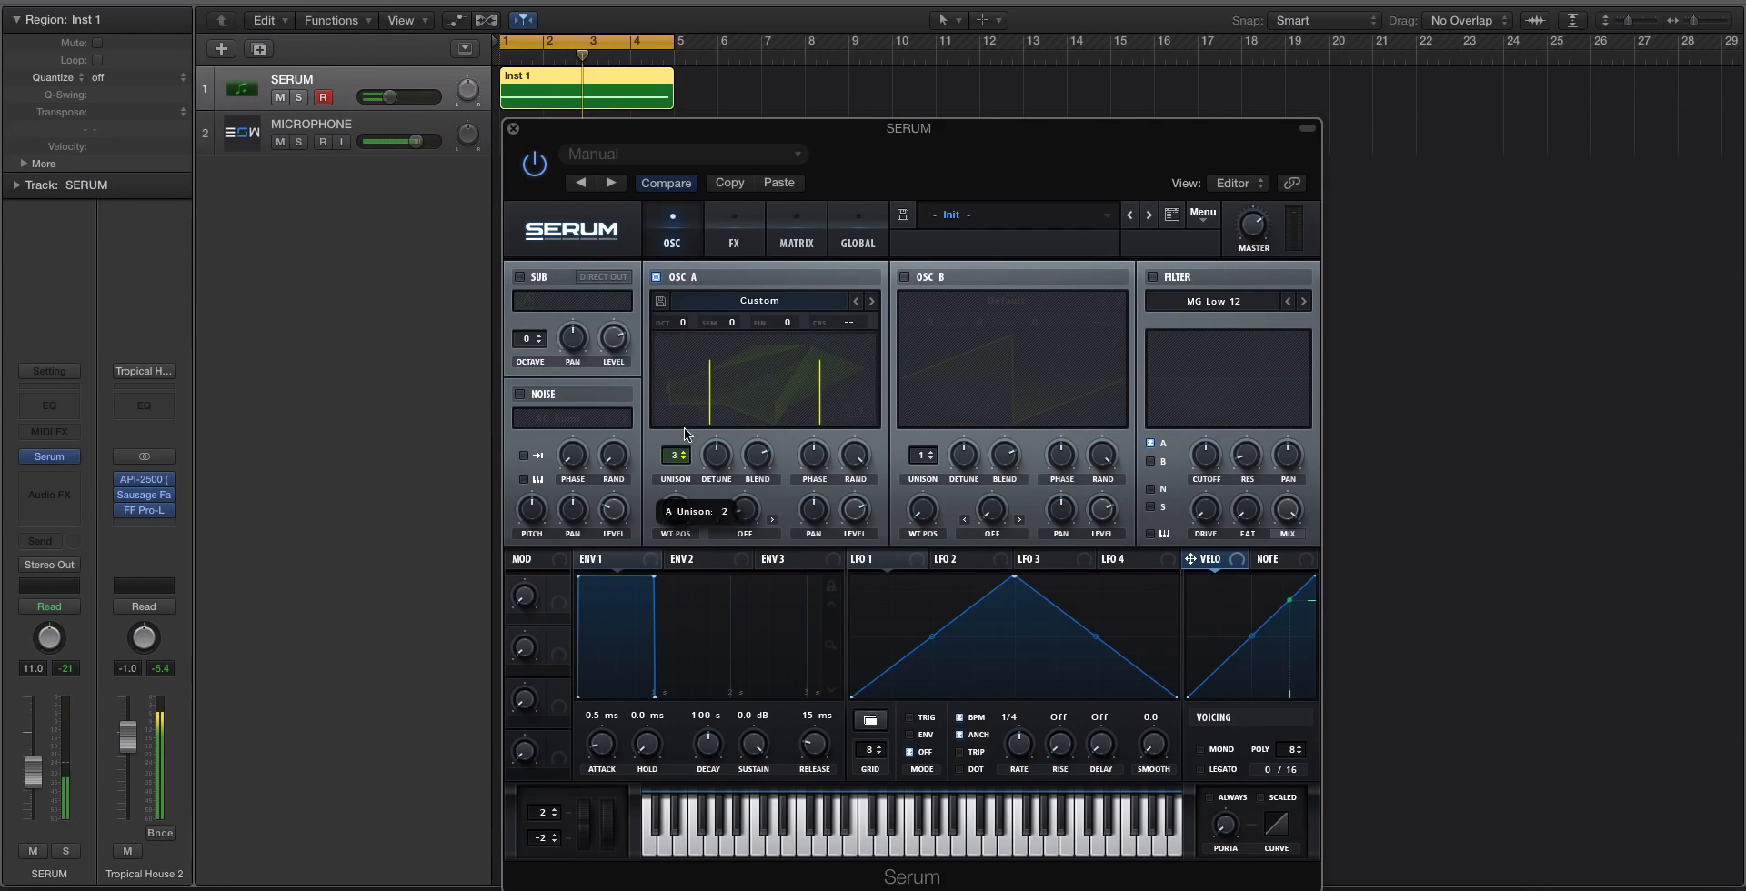
pyautogui.moveTo(705, 509); pyautogui.dragTo(705, 446)
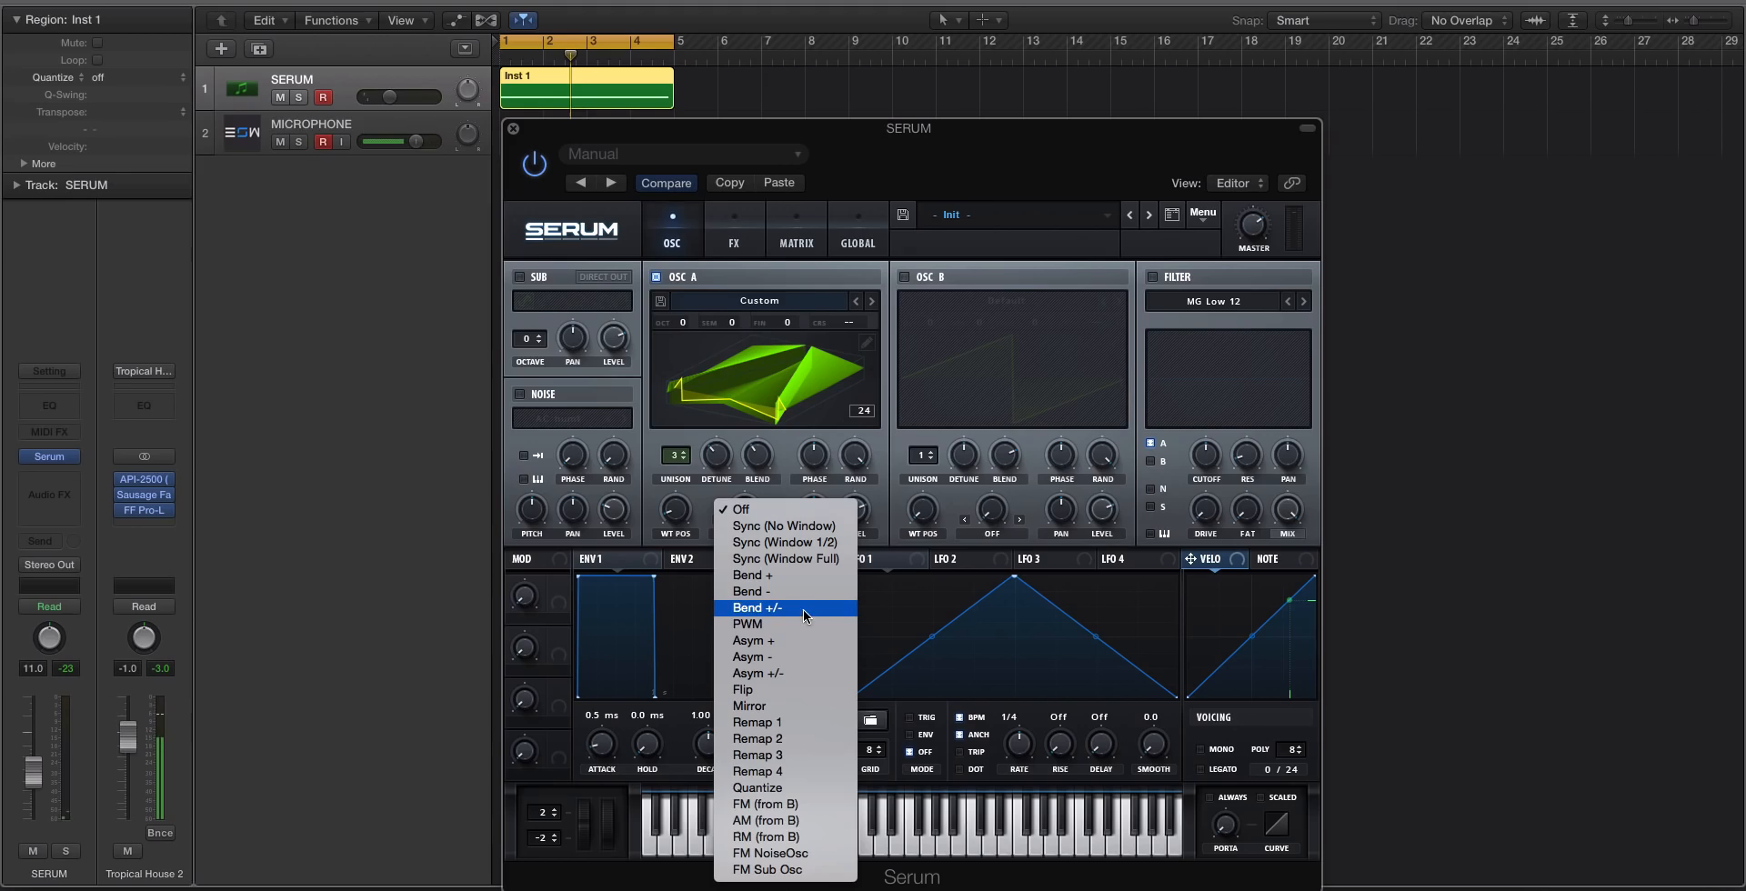
pyautogui.moveTo(756, 788)
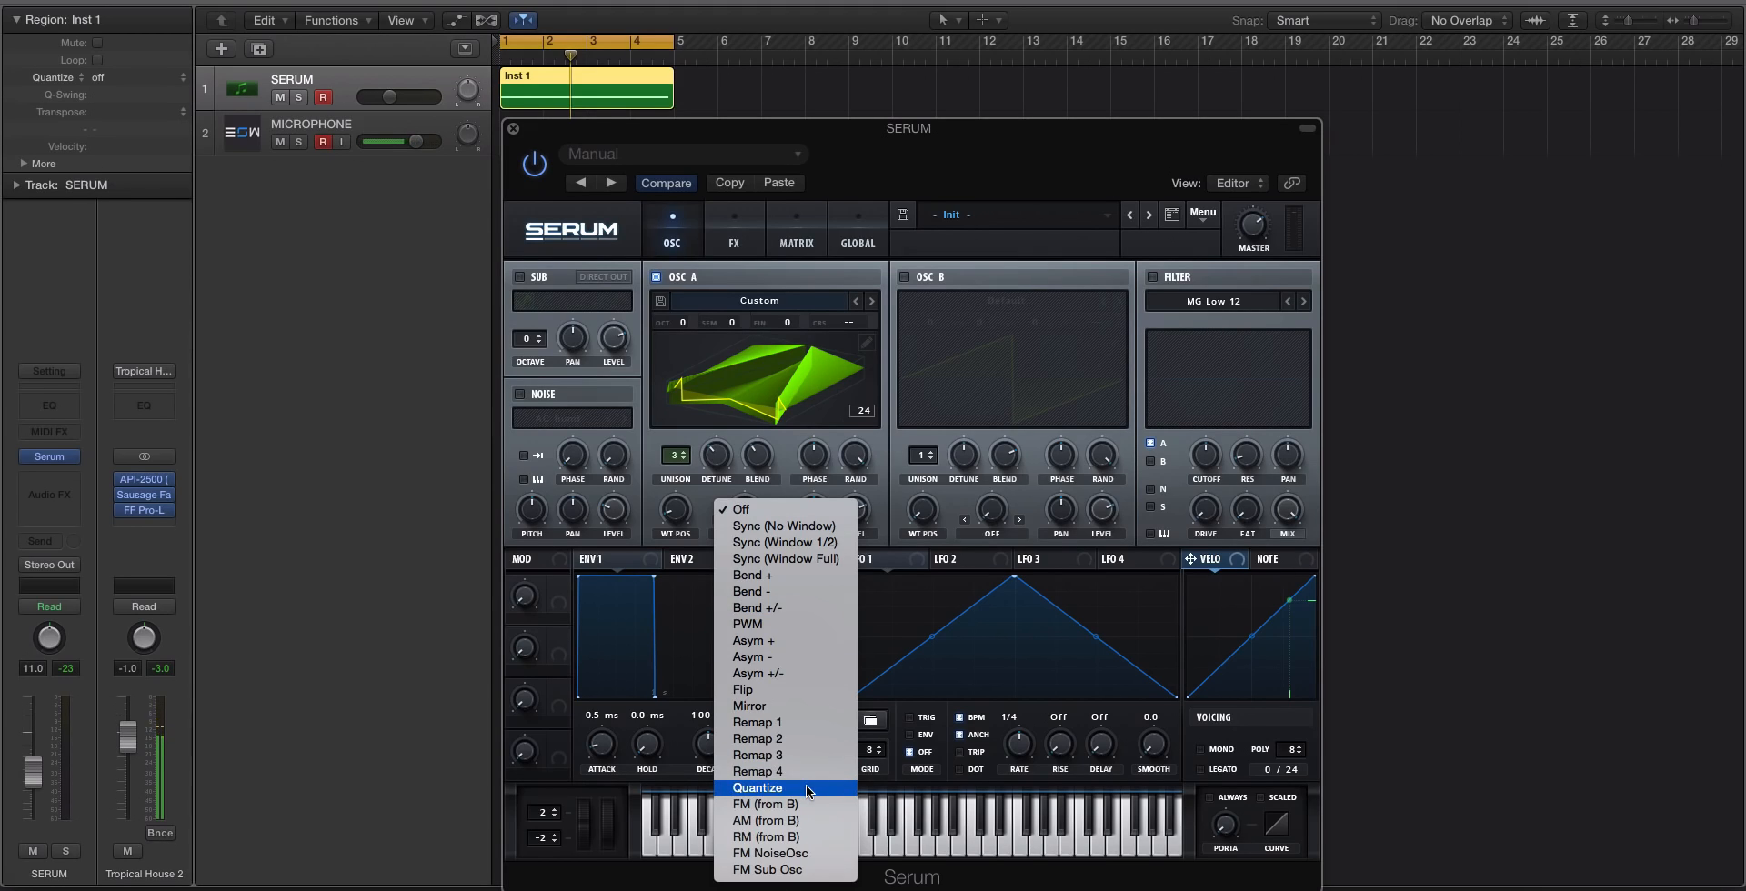
pyautogui.click(758, 788)
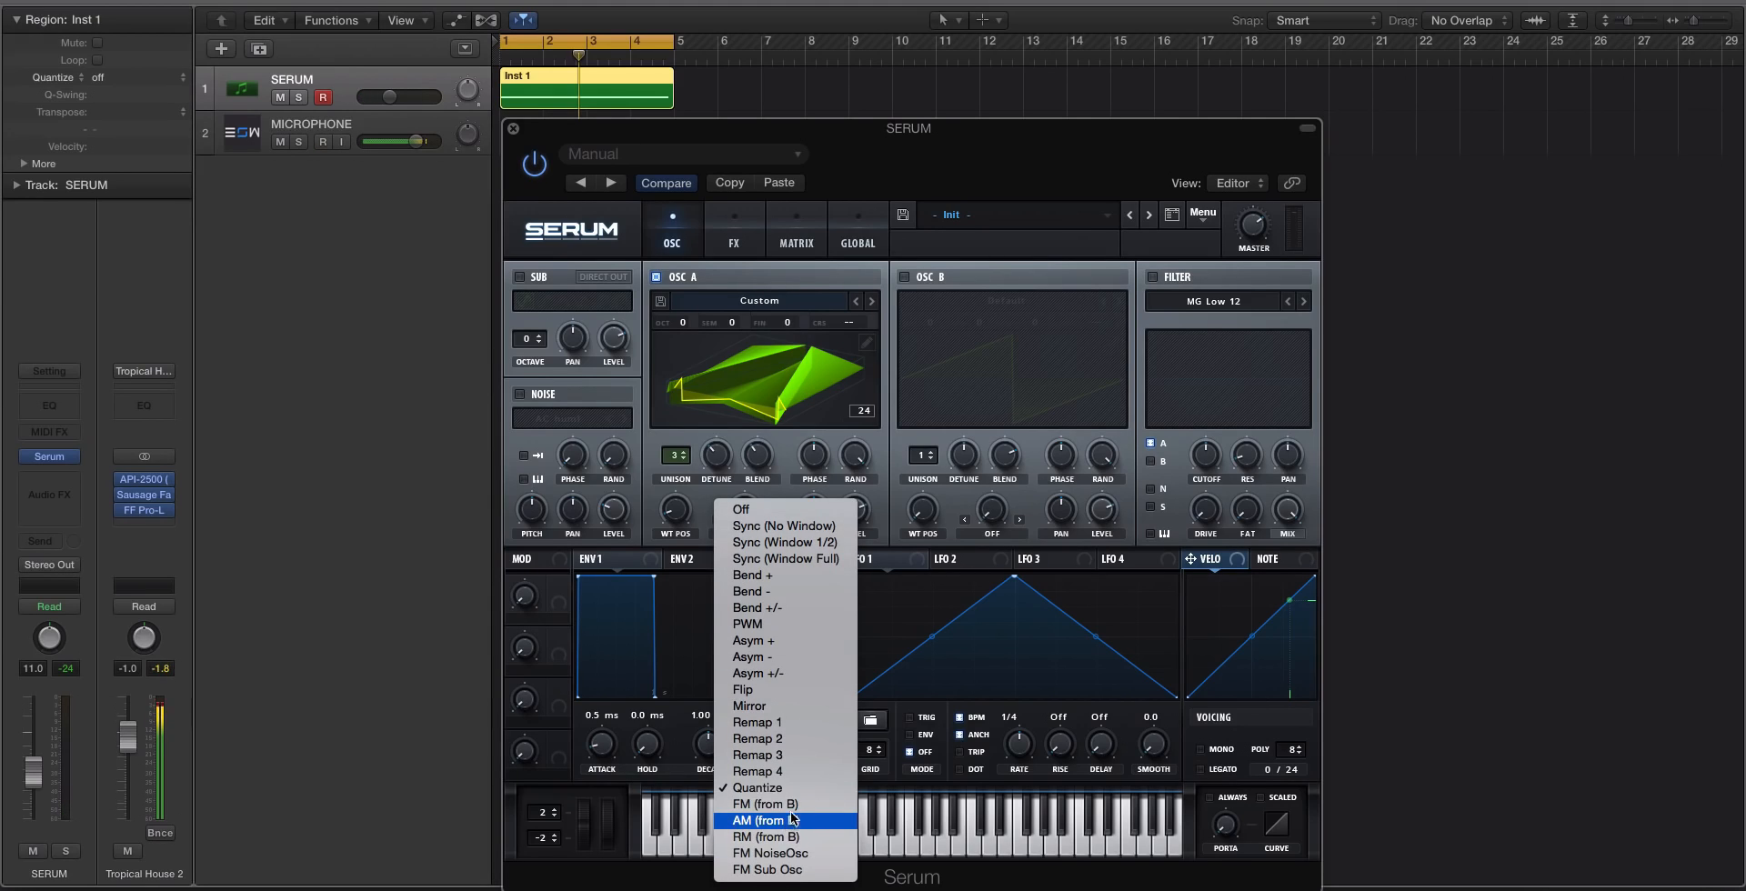
# Switch the warp to FM (from B) and dismiss the cannot-render warning
pyautogui.click(764, 821)
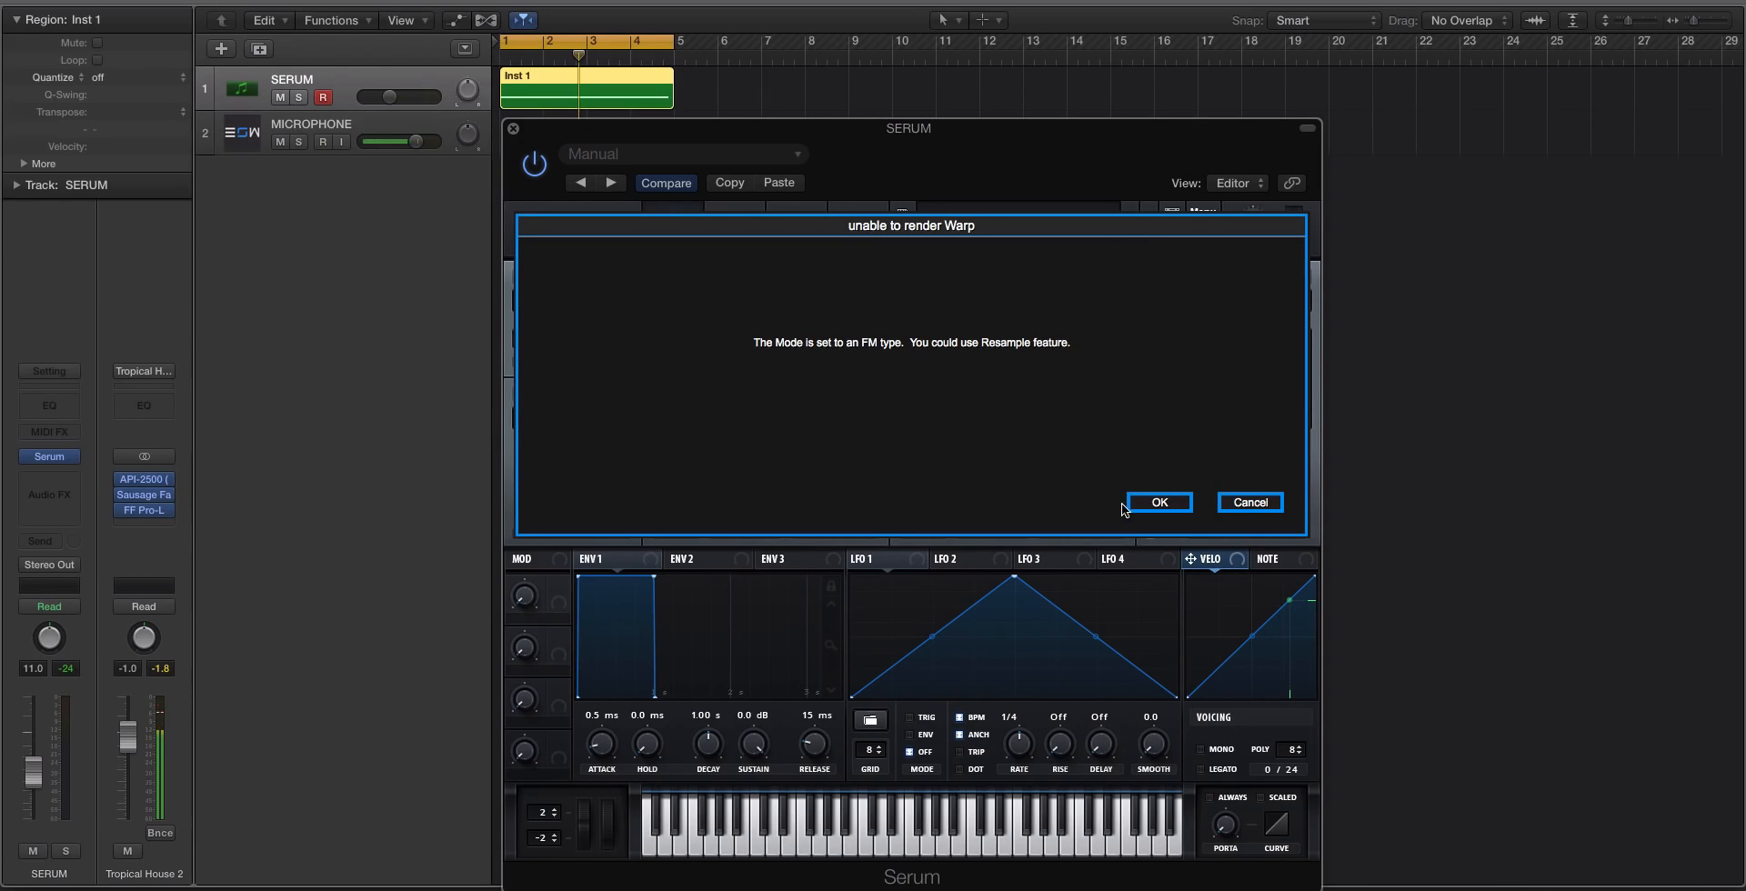
pyautogui.click(1158, 502)
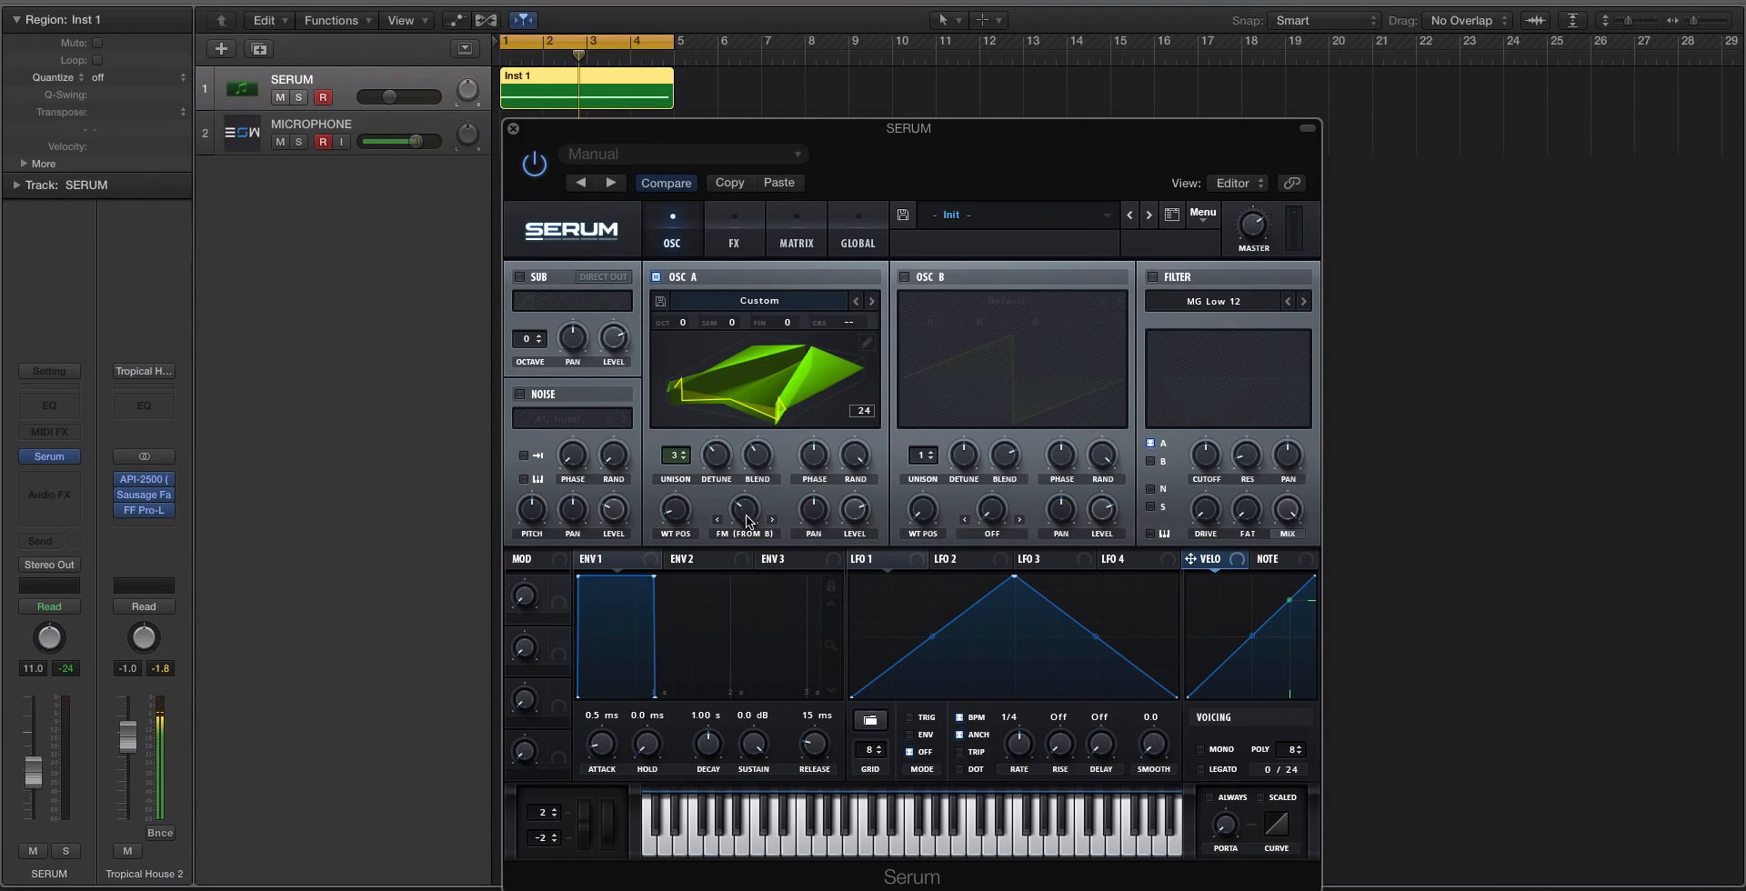
pyautogui.click(746, 519)
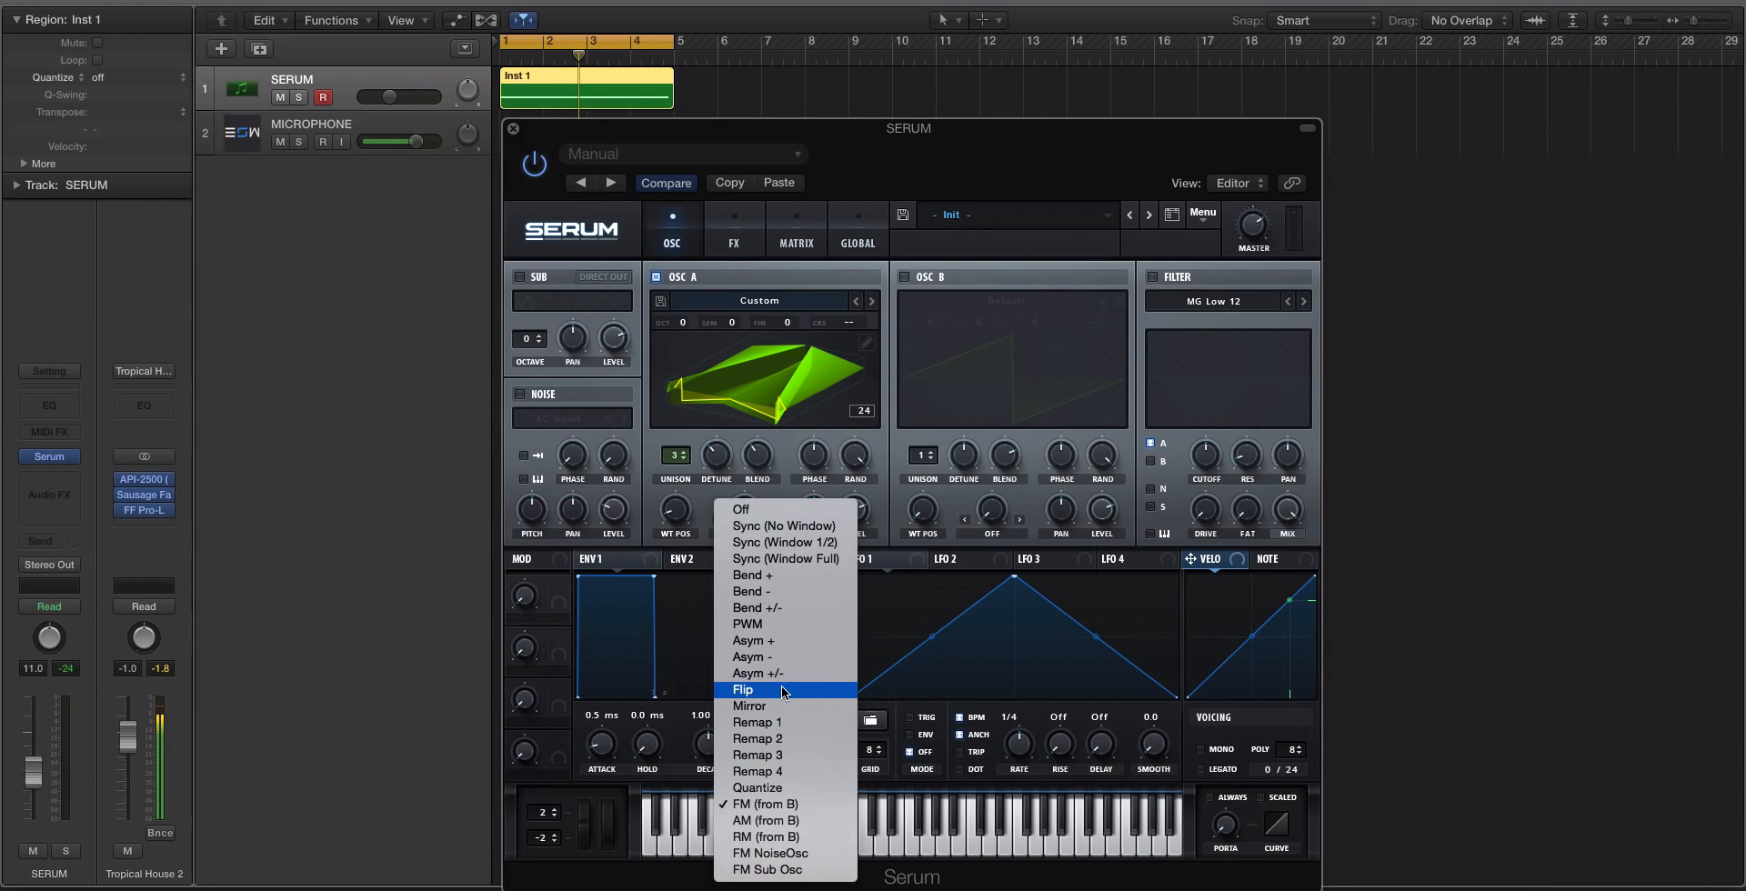
pyautogui.moveTo(783, 642)
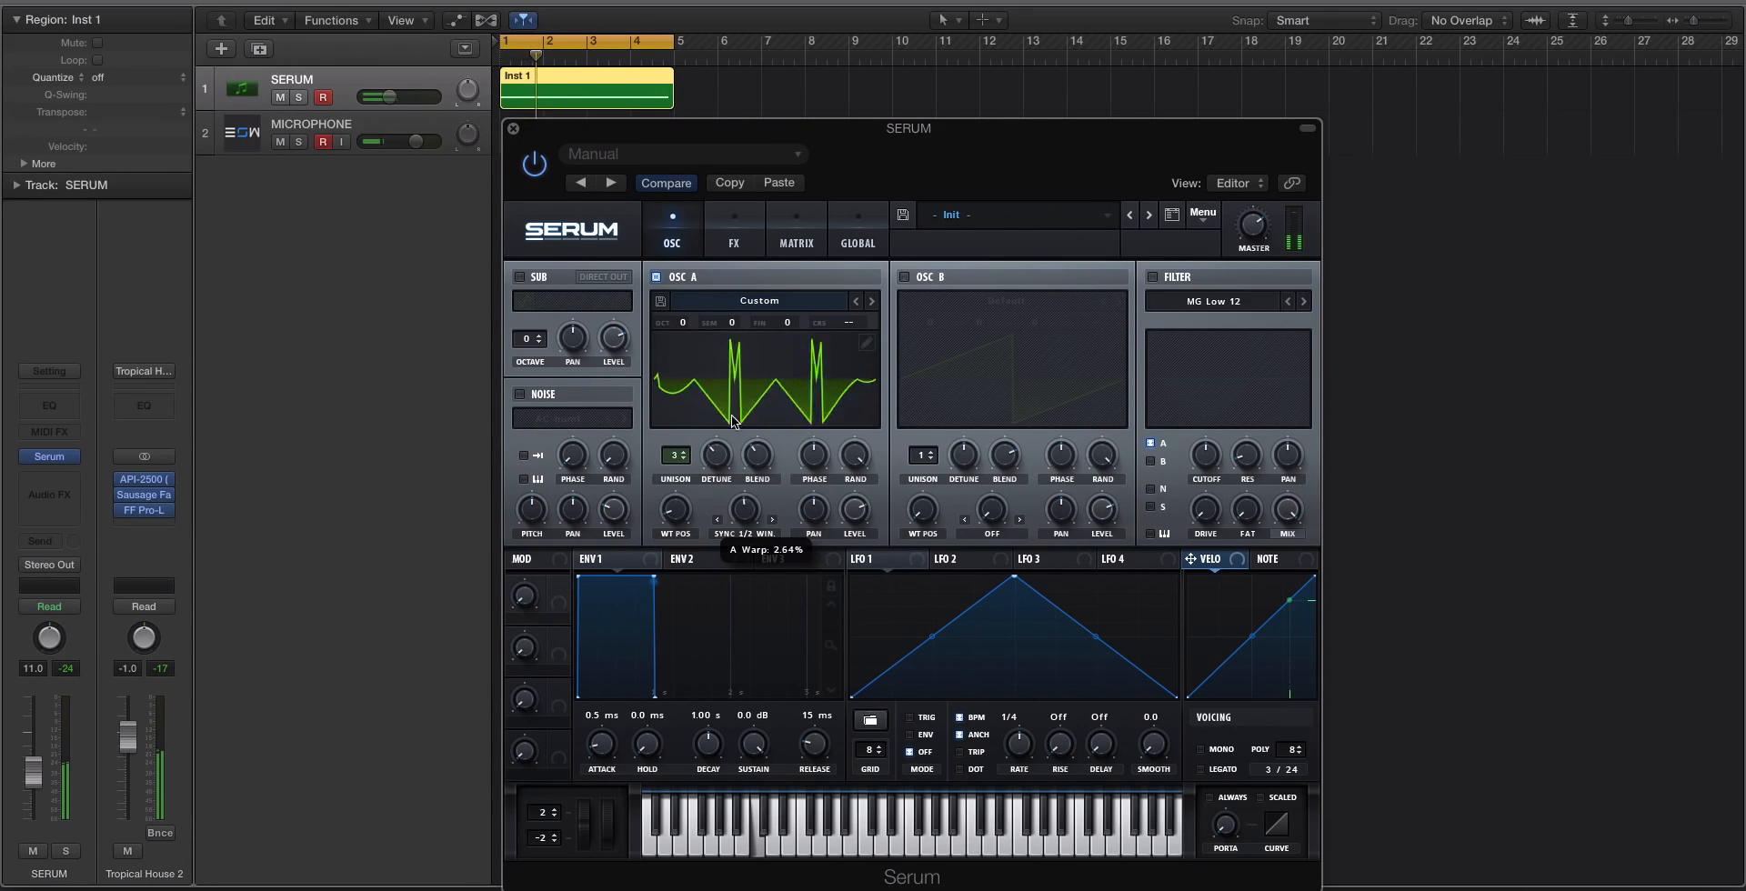
# Render the Sync (Window 1/2) warp, sweep WT POS through the frames, and switch to 2D view
pyautogui.click(1202, 213)
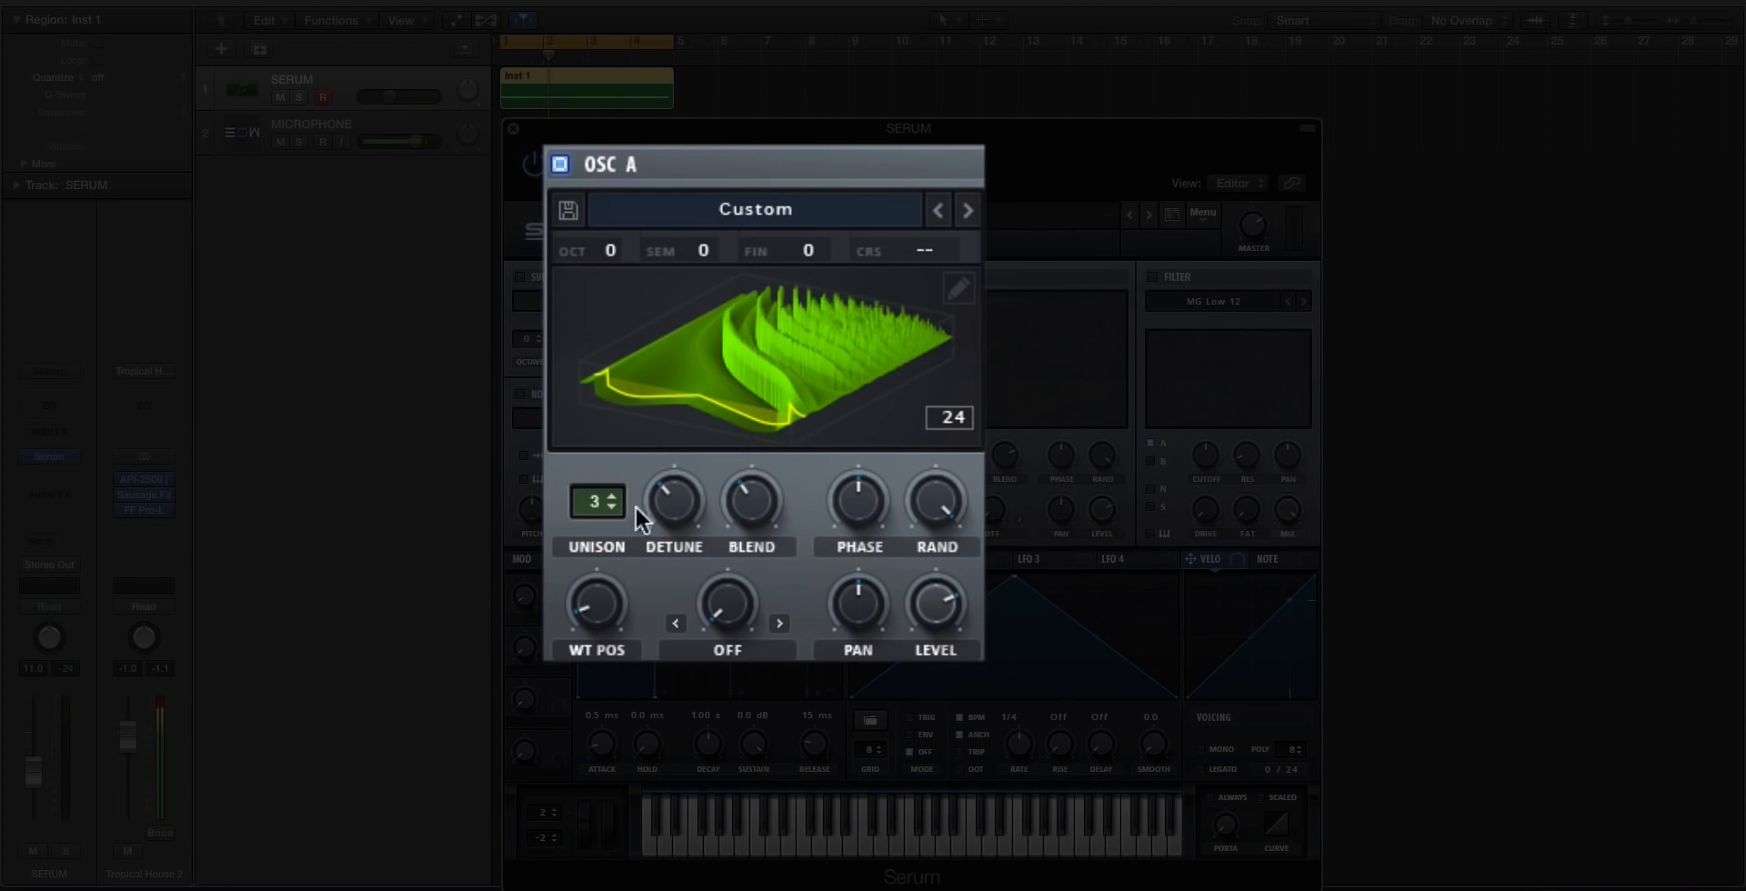
pyautogui.moveTo(595, 604); pyautogui.dragTo(596, 557)
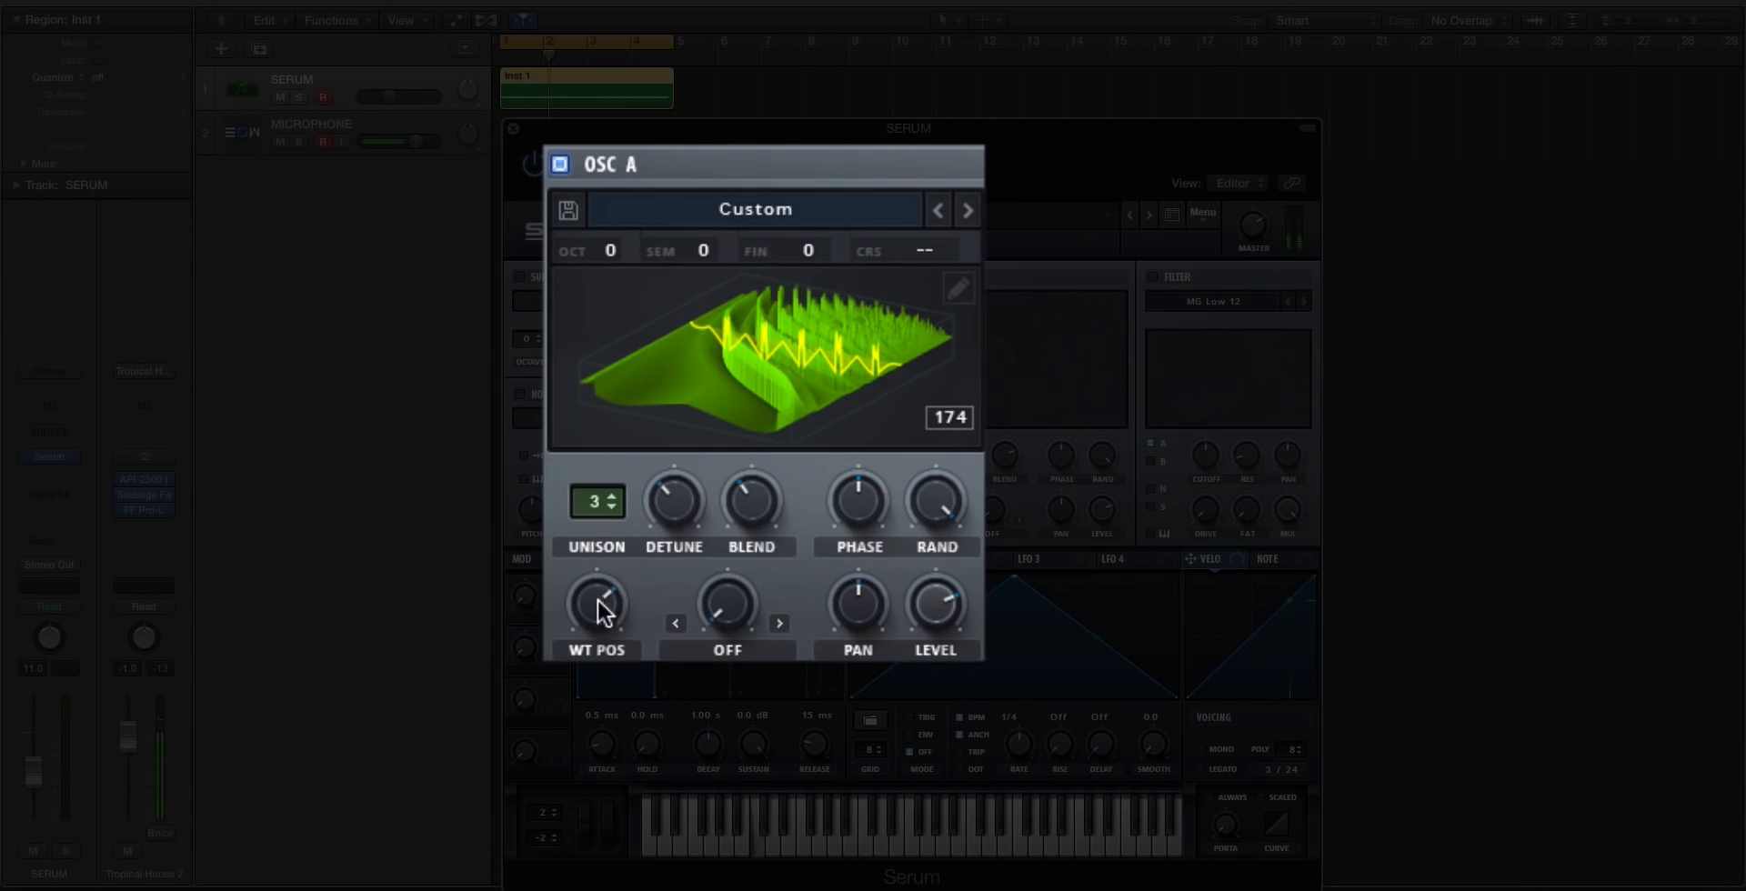
pyautogui.moveTo(598, 607); pyautogui.dragTo(606, 590)
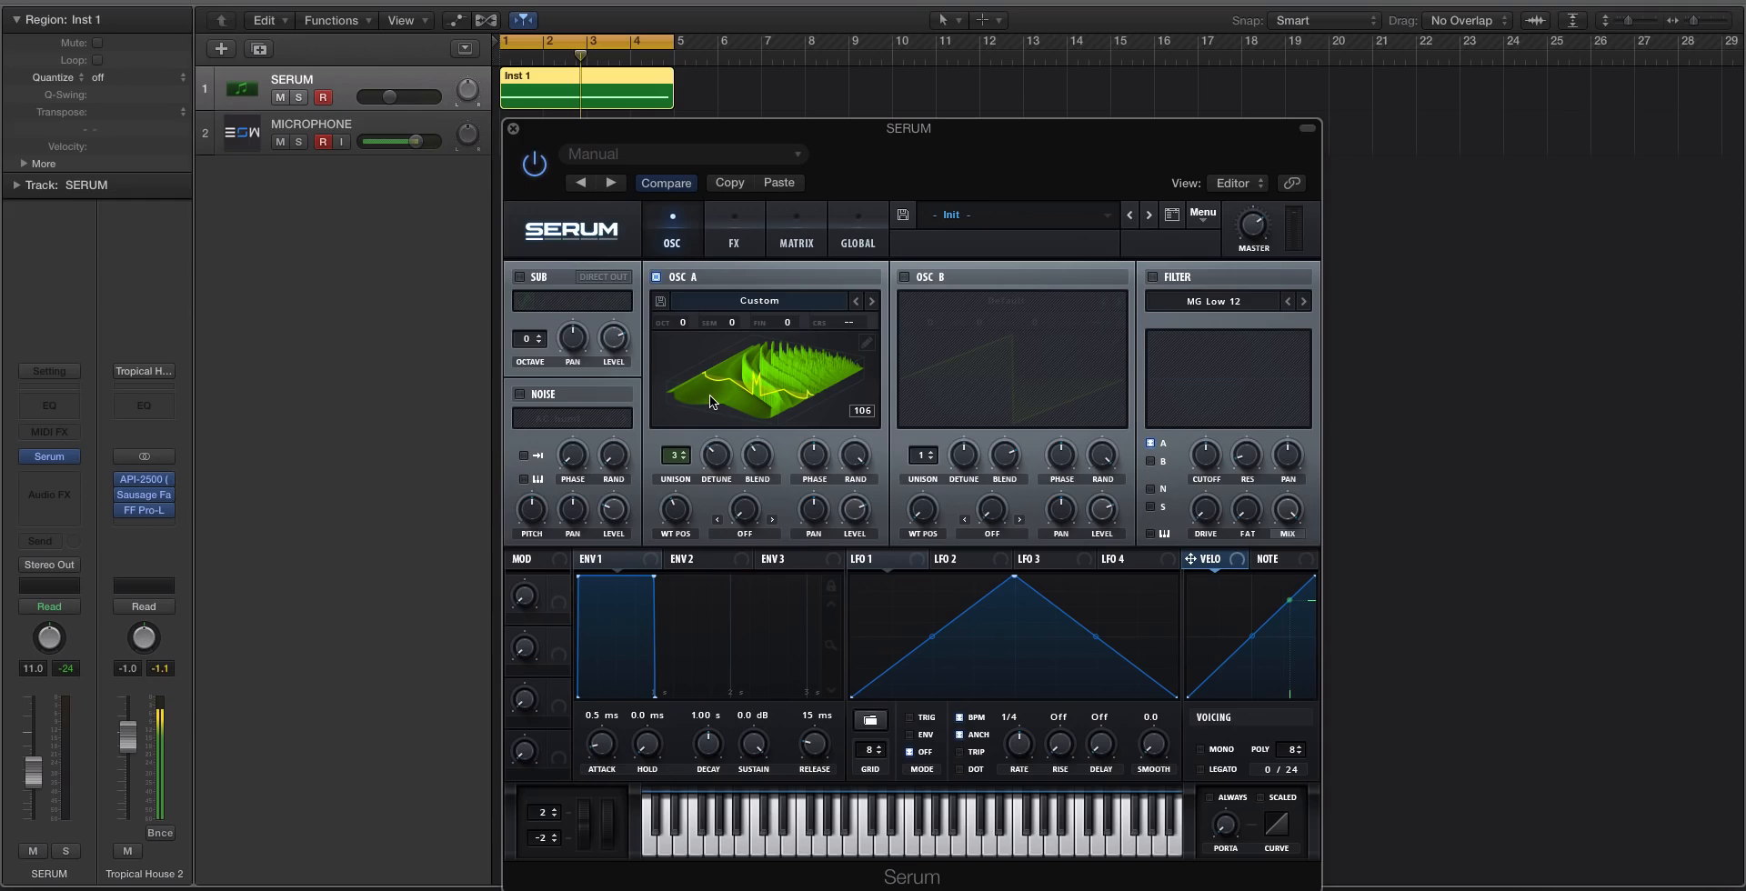
pyautogui.click(868, 343)
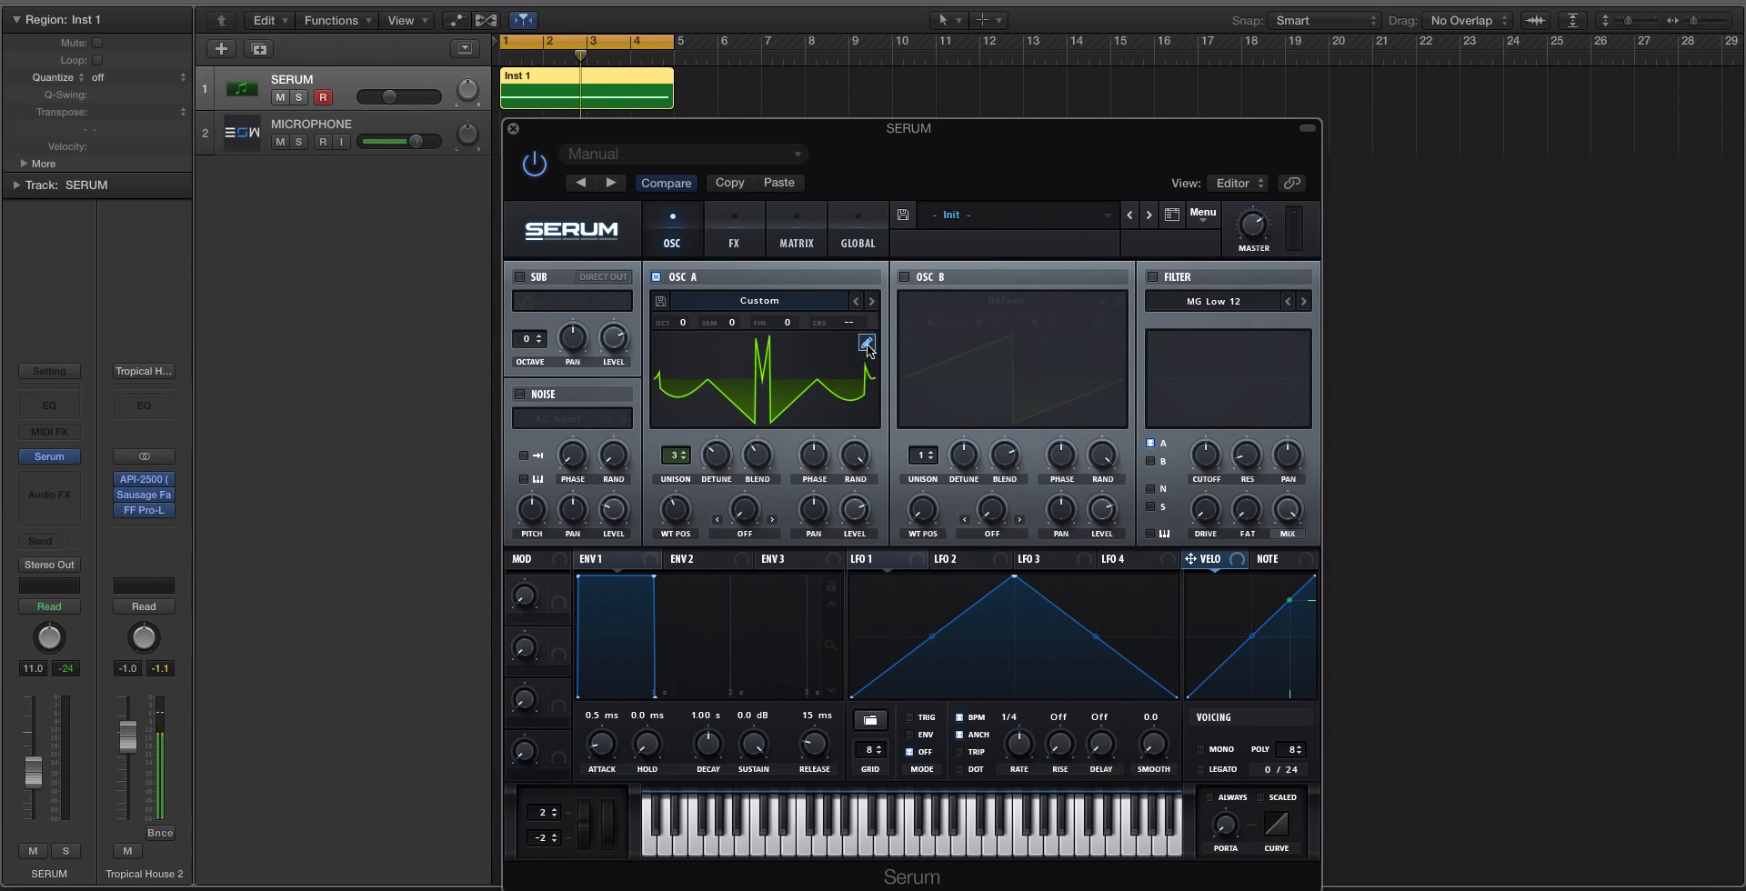
# In OSC A's wavetable editor, select frame 1 and apply Process > Normalize each
pyautogui.click(868, 344)
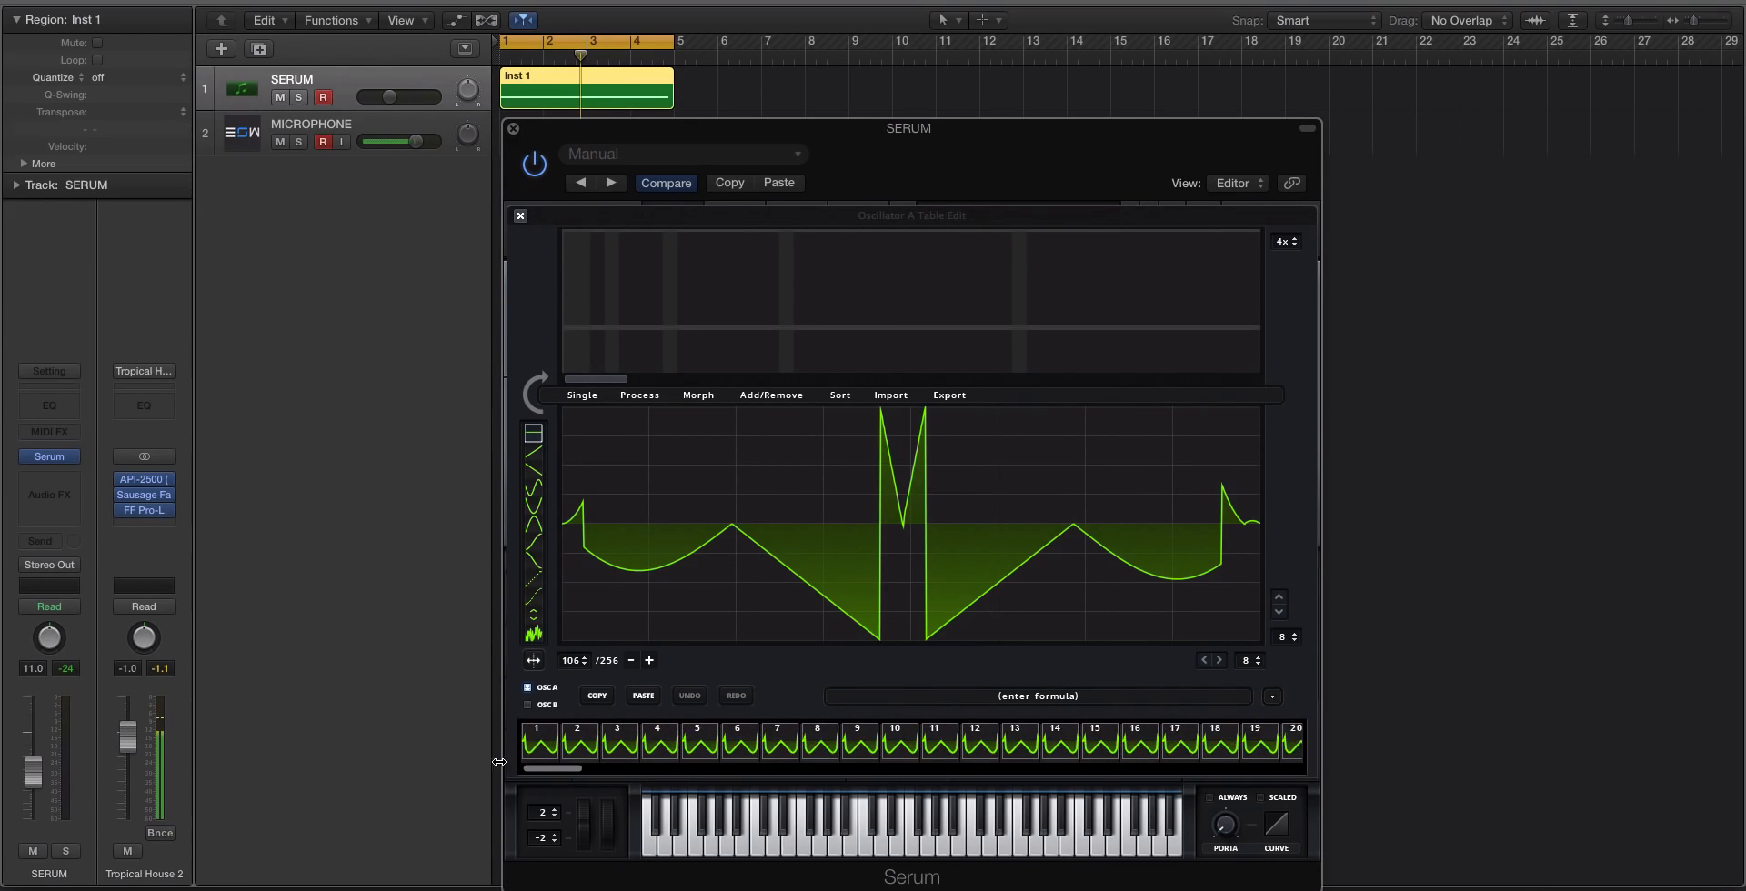
pyautogui.click(656, 738)
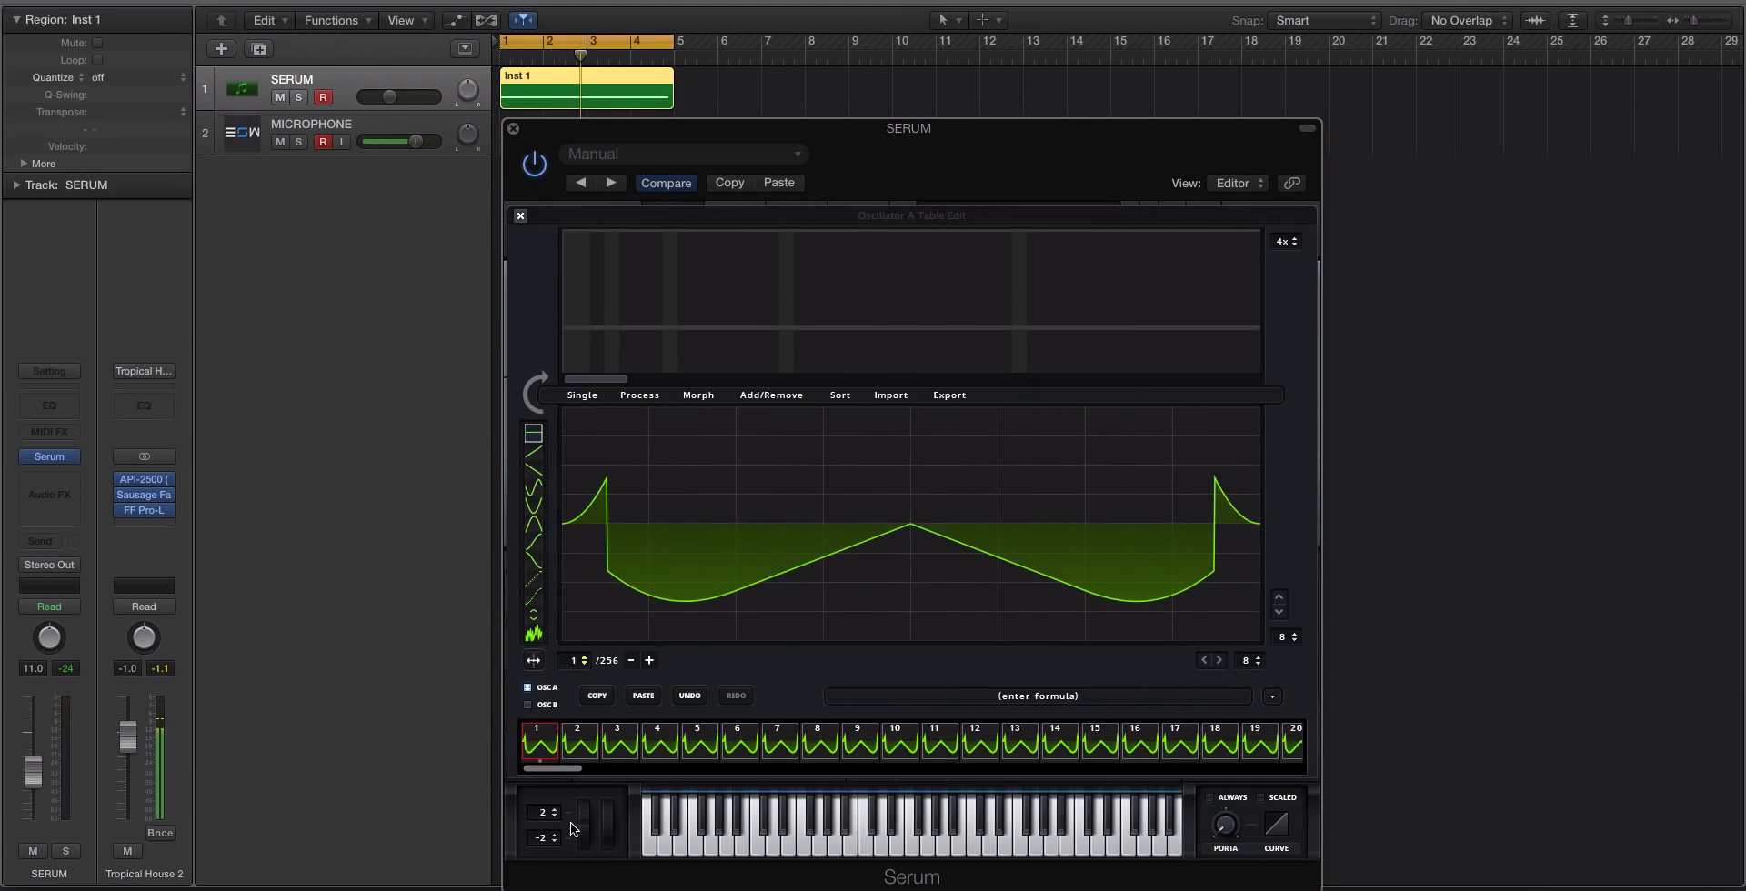
pyautogui.click(639, 395)
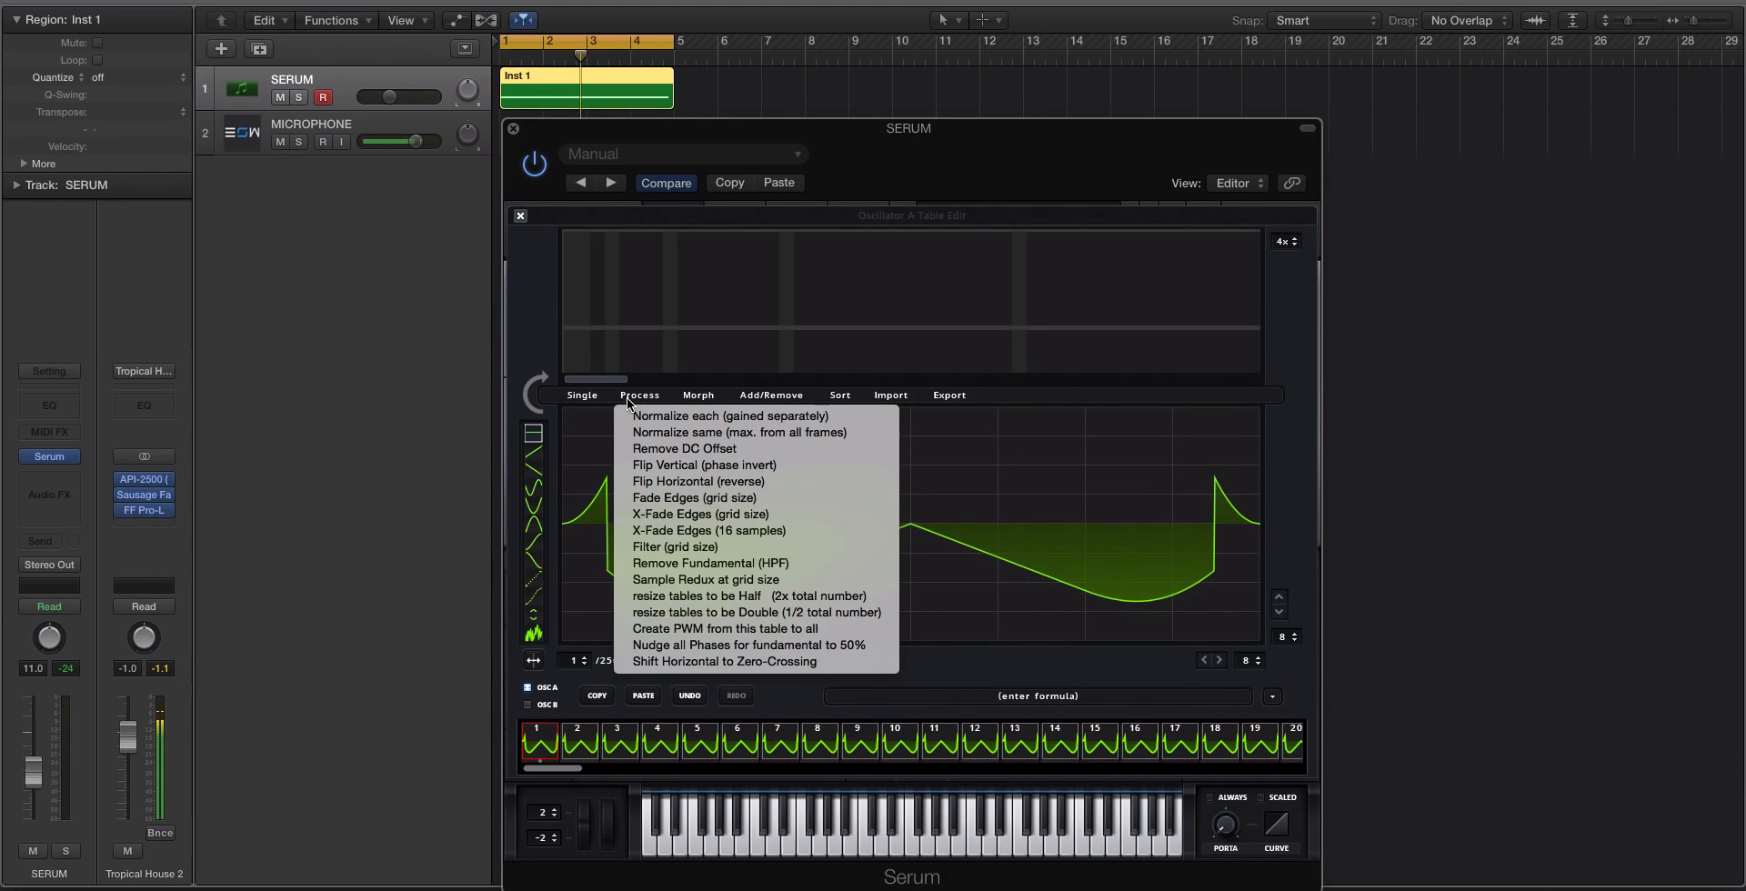
pyautogui.moveTo(731, 416)
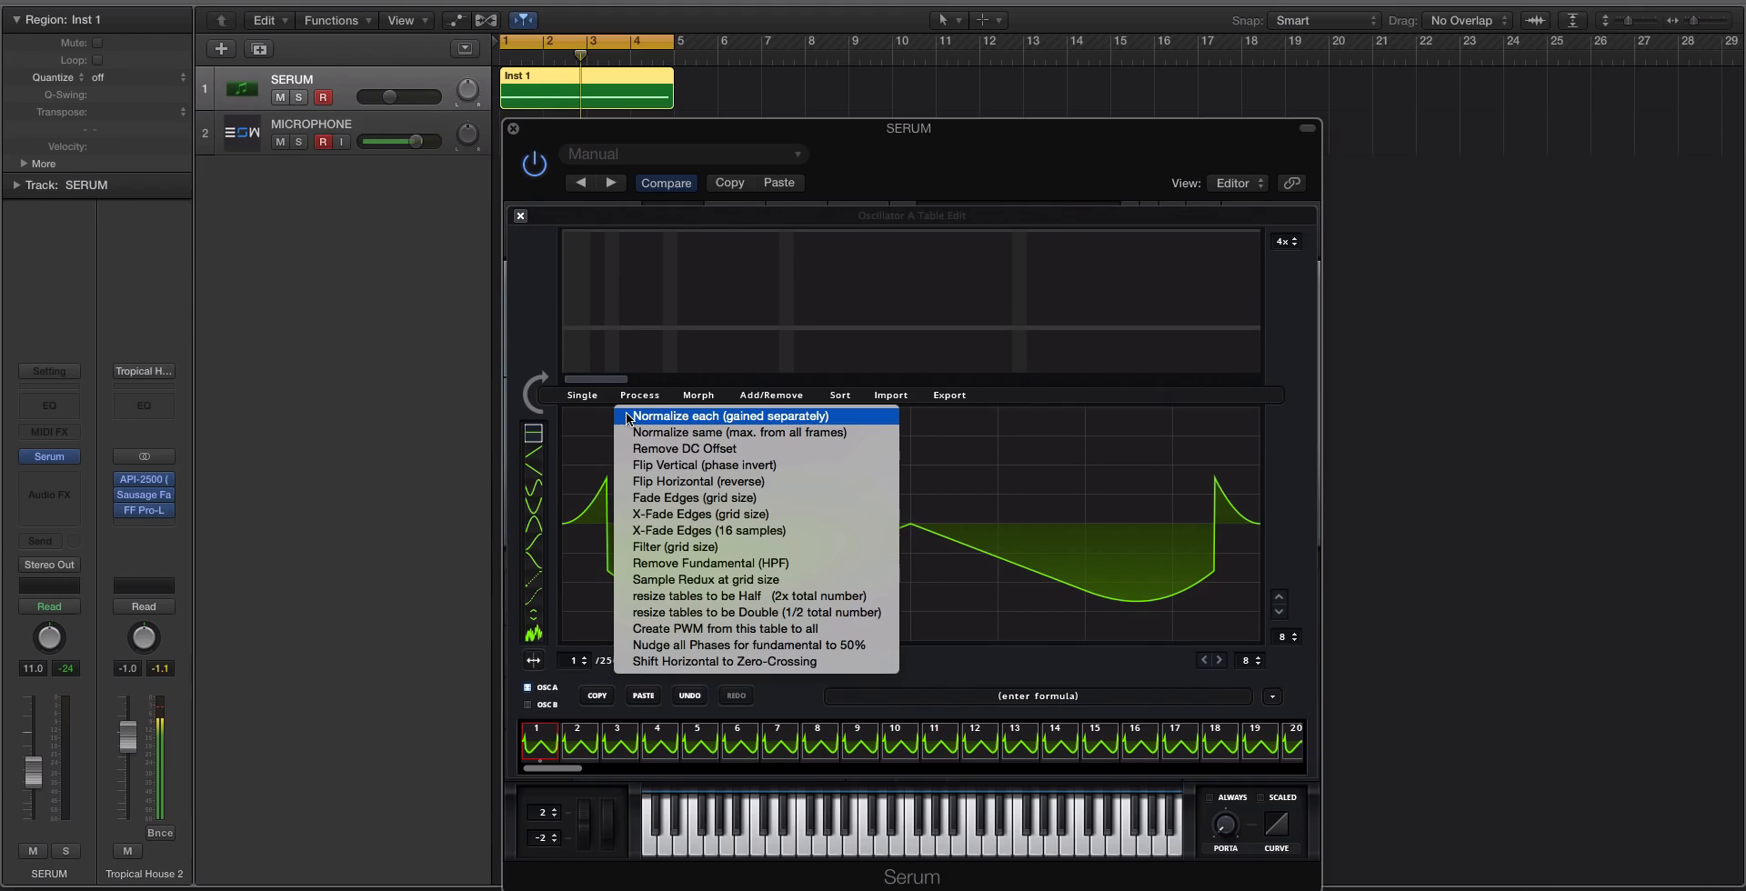
pyautogui.click(734, 416)
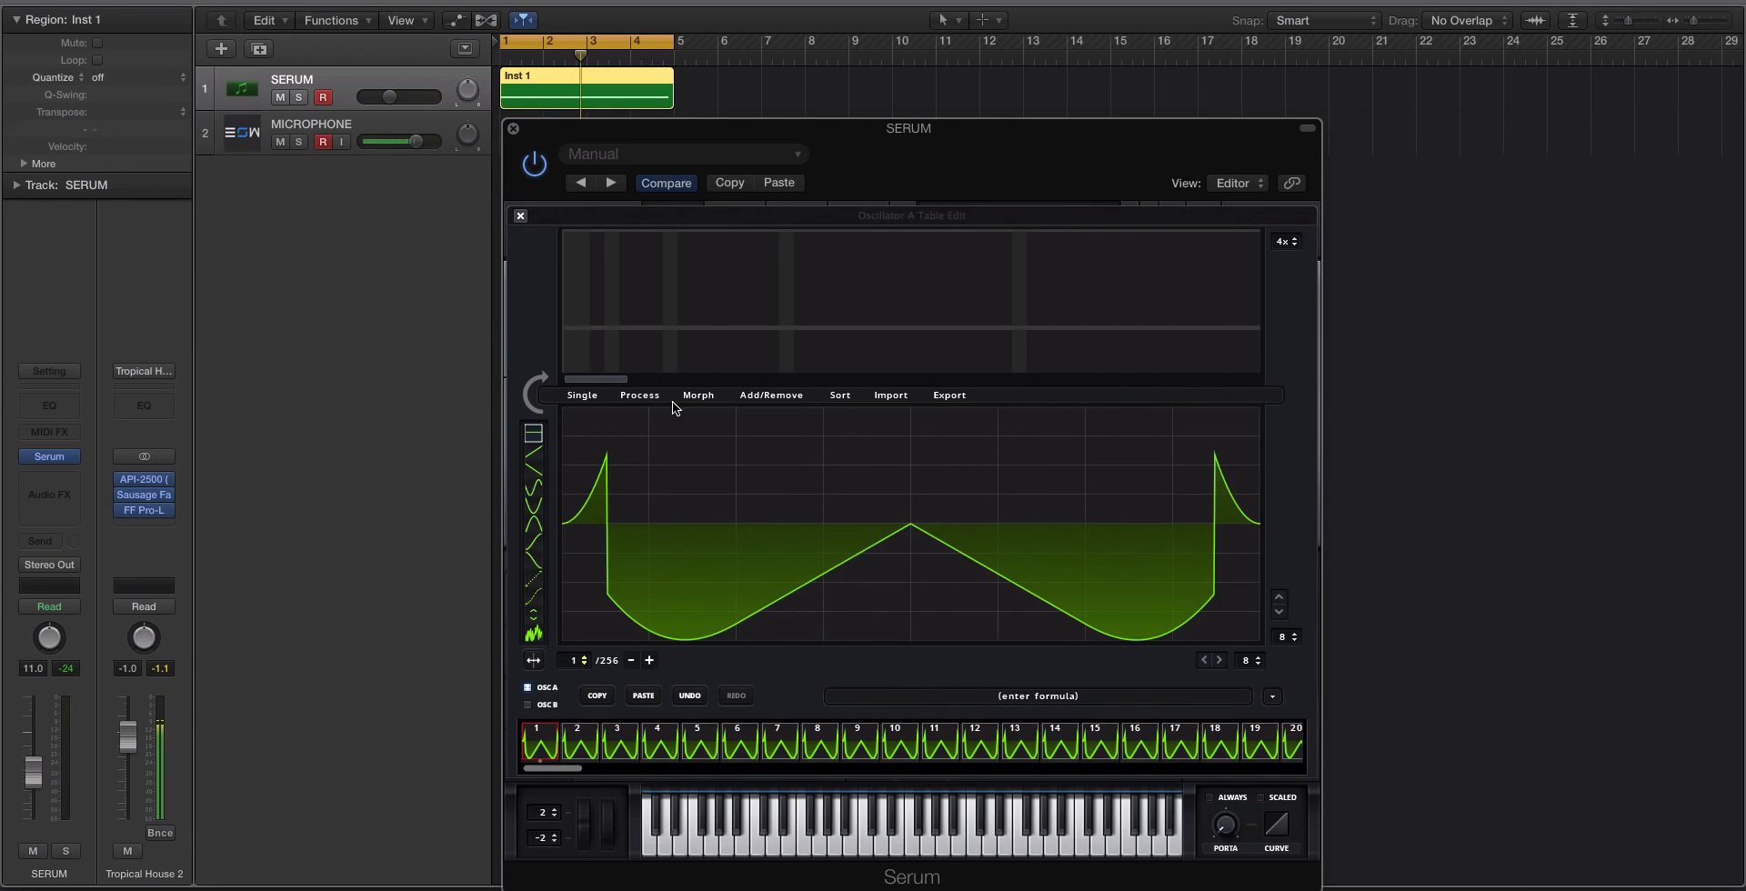
# Apply Process > Filter at grid size and open Serum's main menu
pyautogui.click(639, 395)
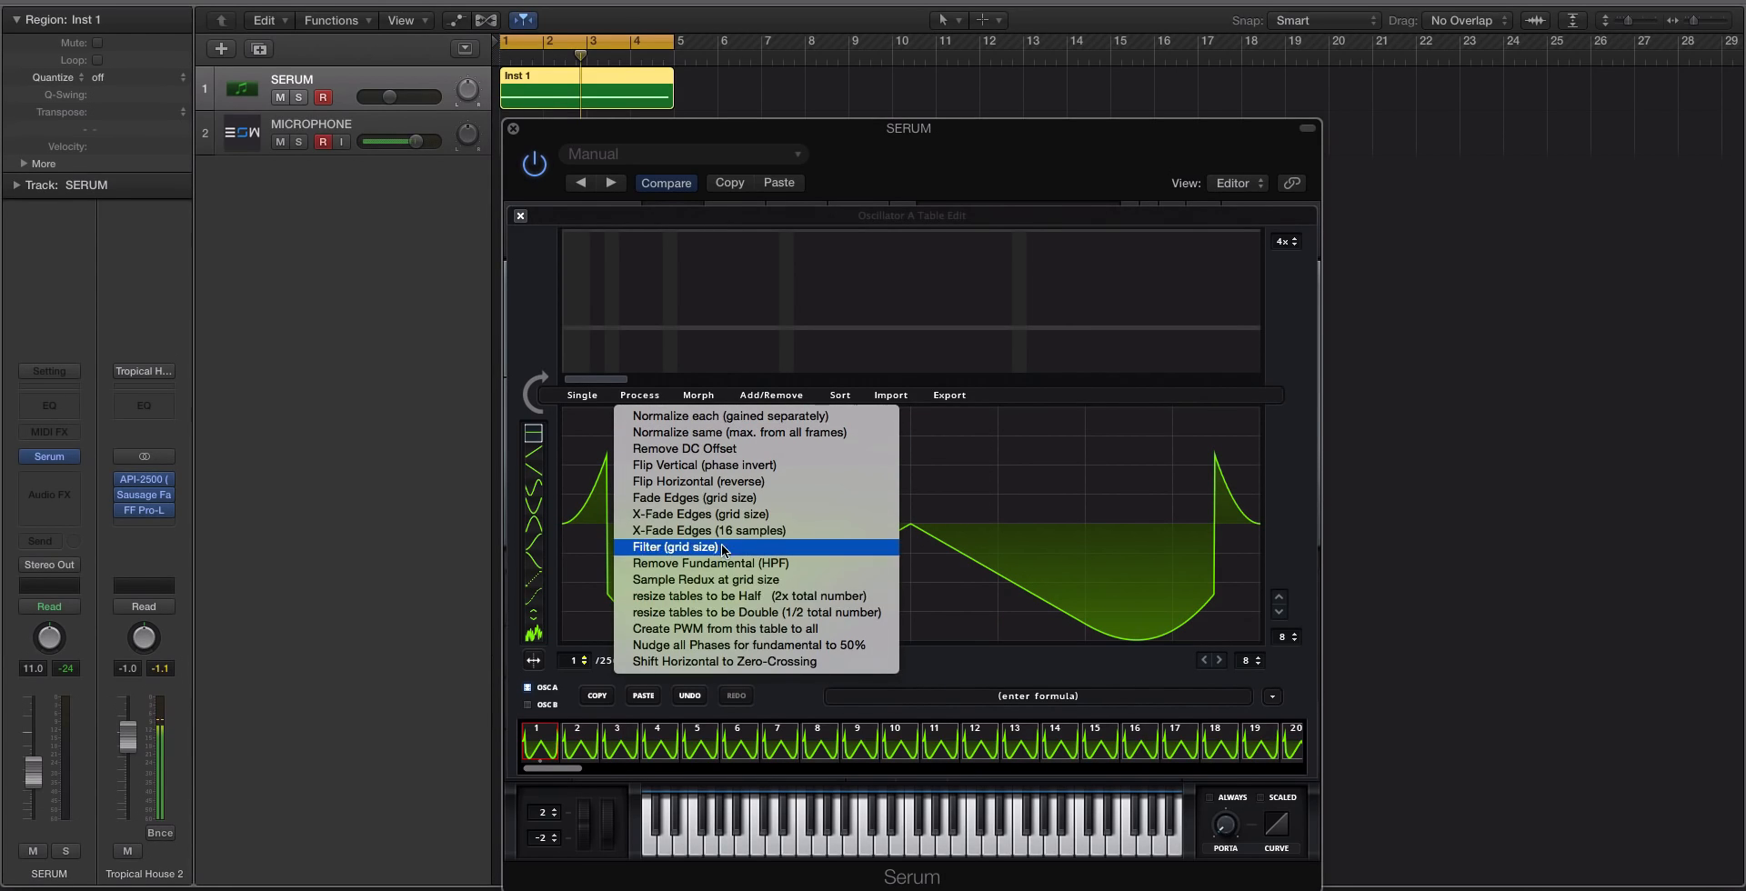
pyautogui.click(675, 547)
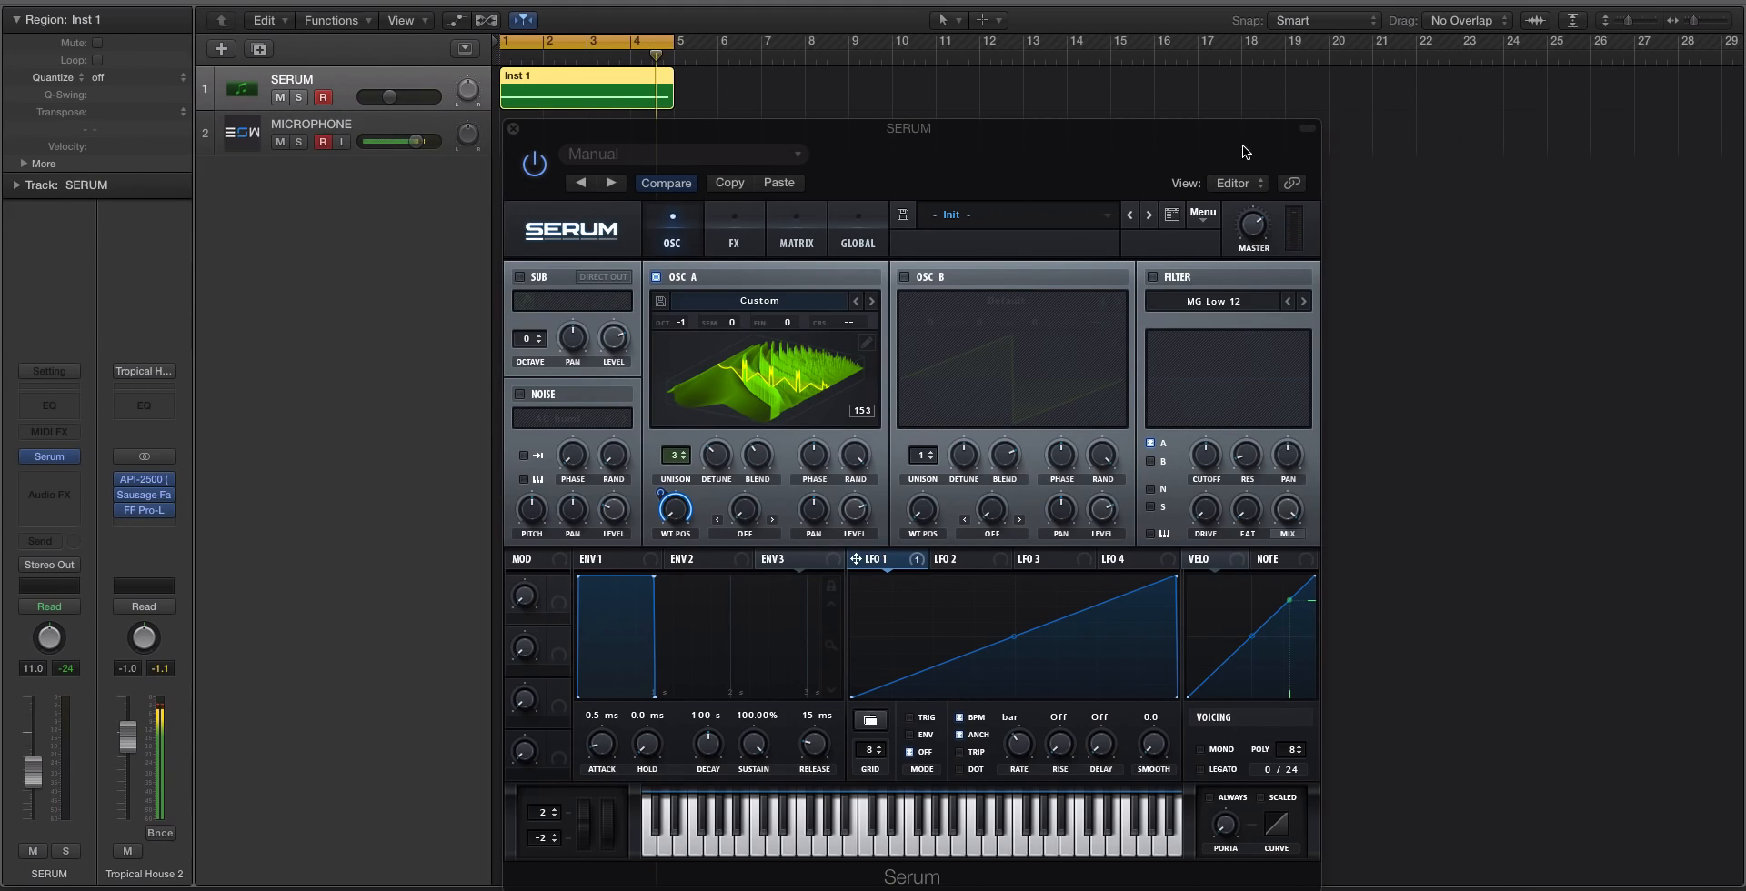
pyautogui.click(1201, 212)
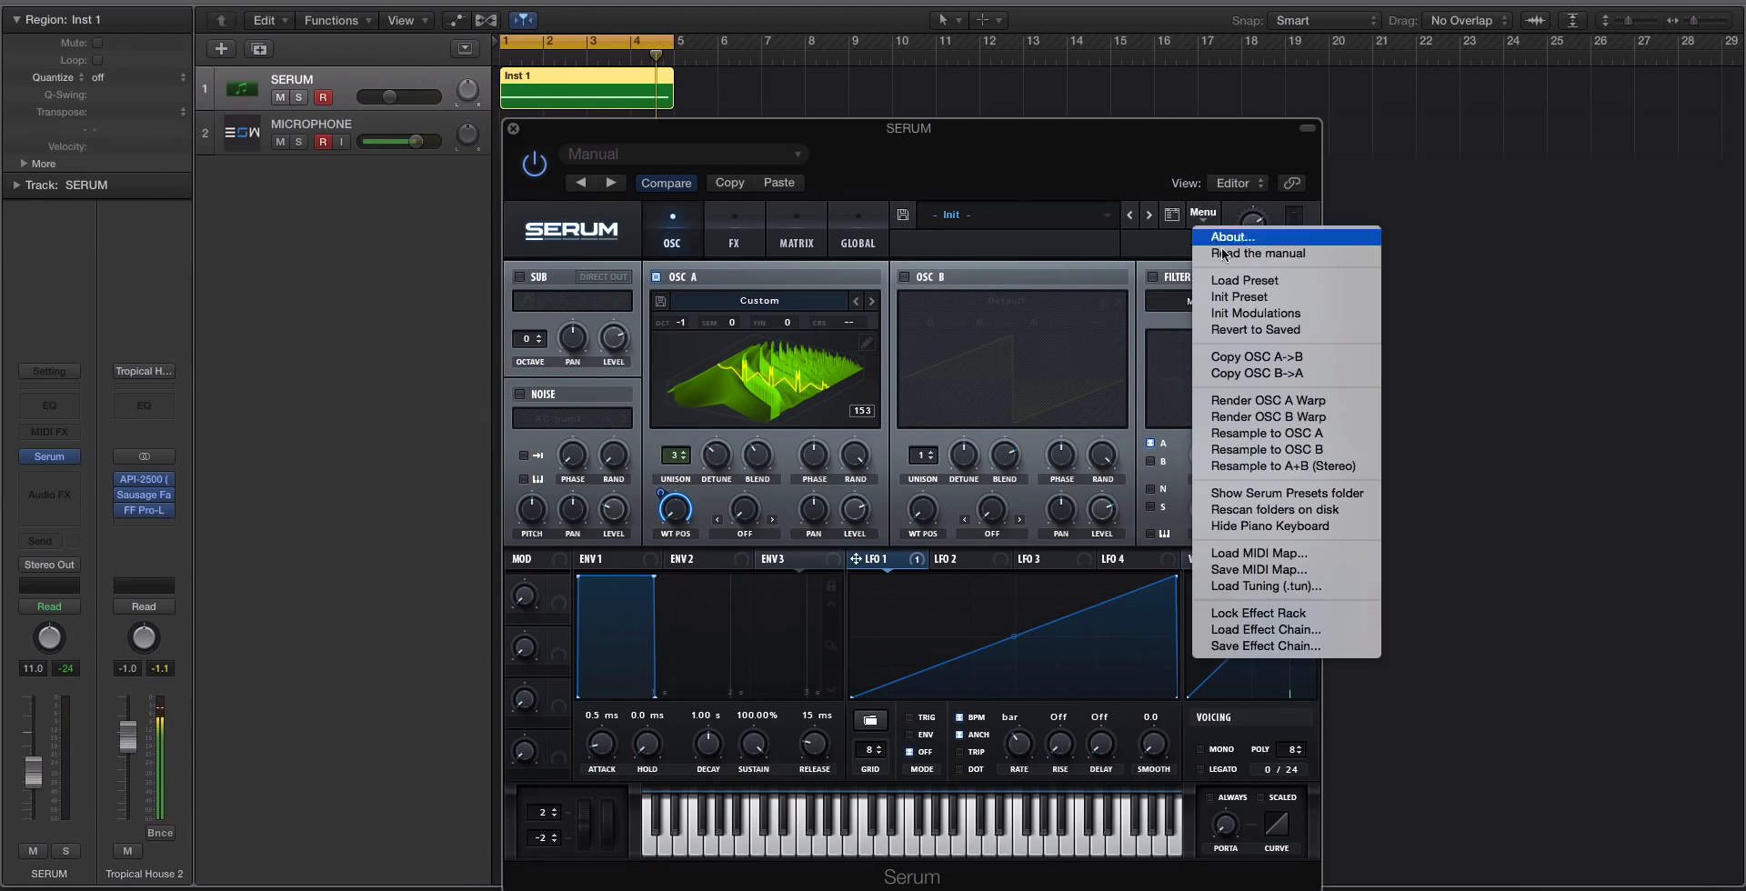